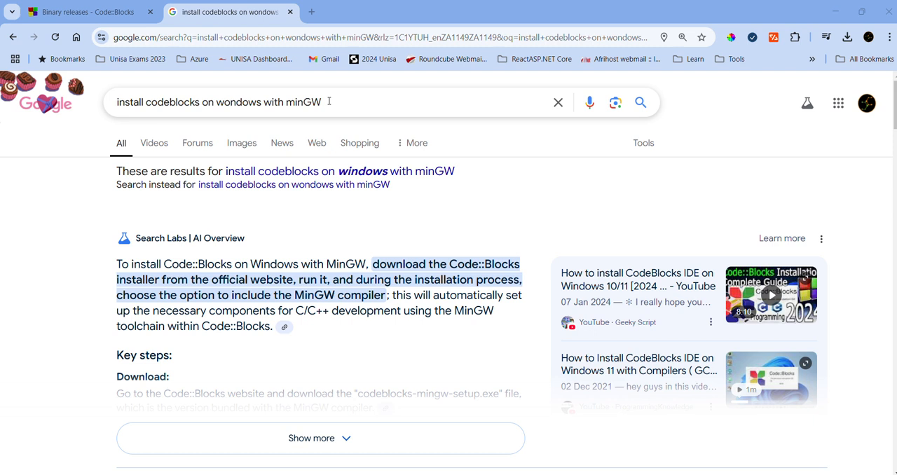
mouse_move(329, 101)
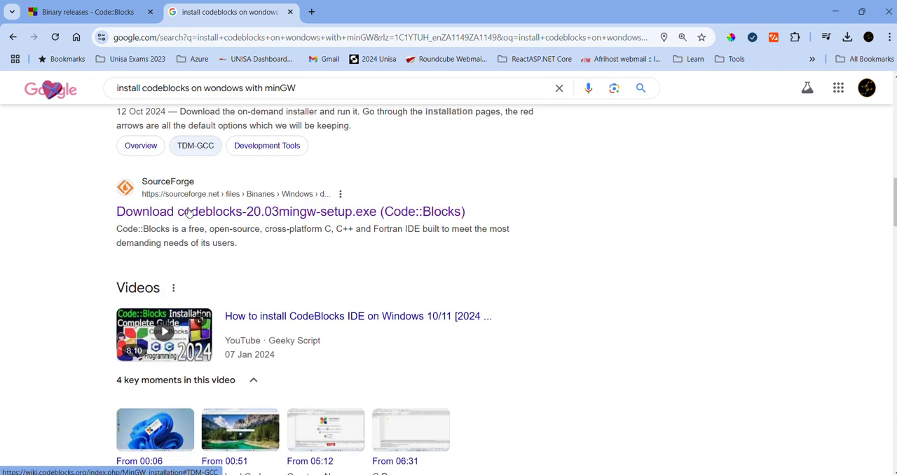
- Download codeblocks-20.03mingw-setup.exe from the Sourceforge.net link on the Binary releases page
scroll("down", 3)
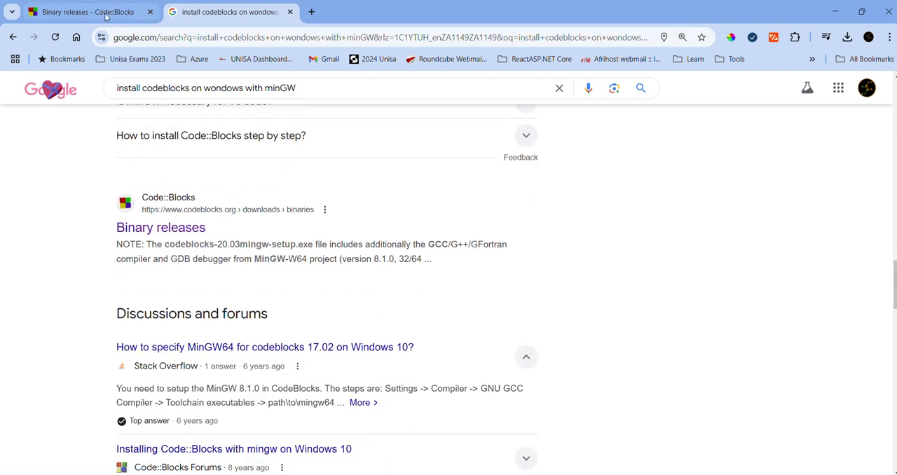
left_click(84, 12)
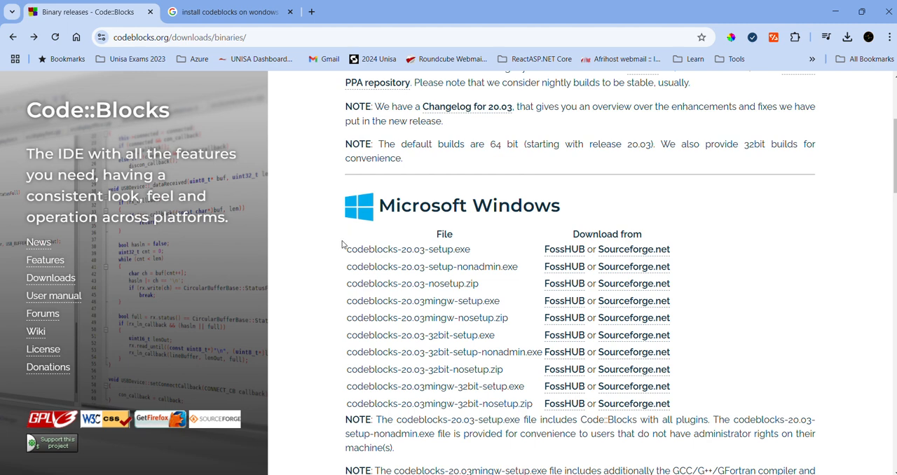
mouse_move(347, 249)
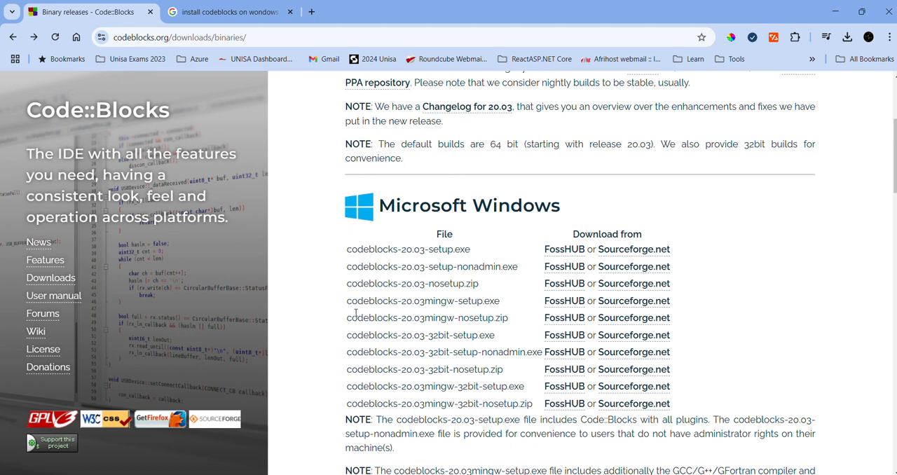
mouse_move(448, 297)
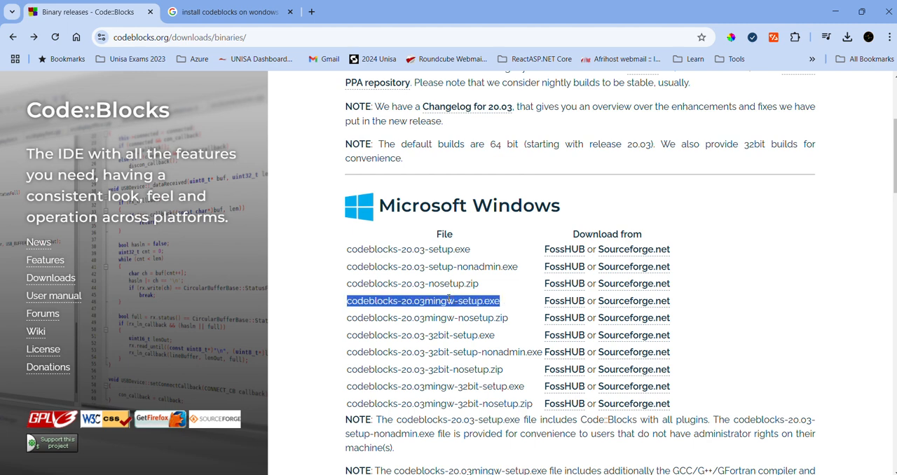
mouse_move(634, 300)
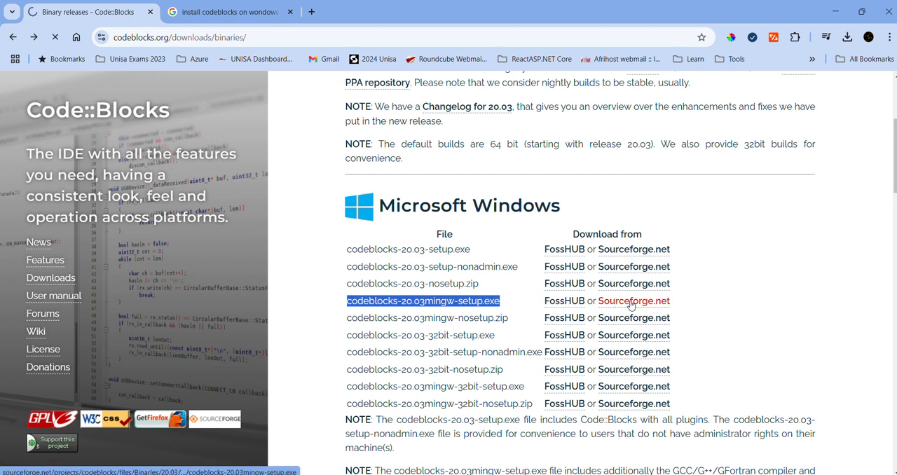
left_click(633, 300)
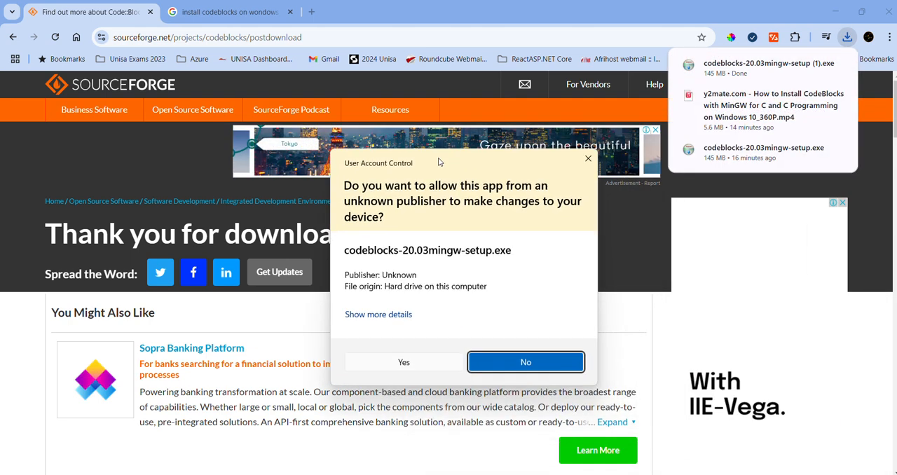
- Dismiss the prompt, check running processes in Task Manager, and relaunch the MinGW setup's UAC prompt
left_click(526, 361)
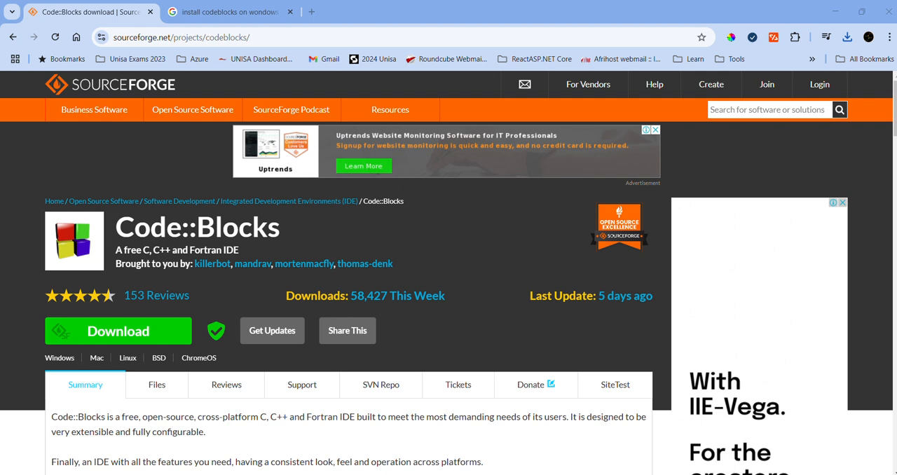
key("Ctrl+Shift+Esc")
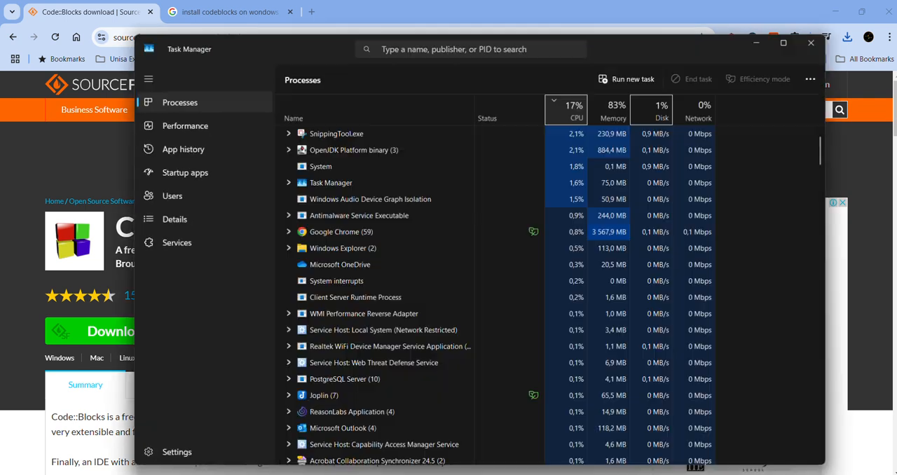
left_click(810, 44)
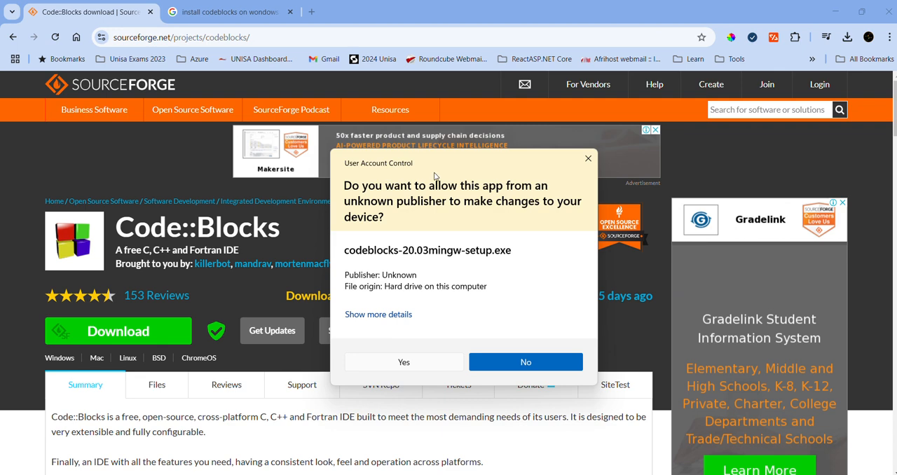
mouse_move(404, 365)
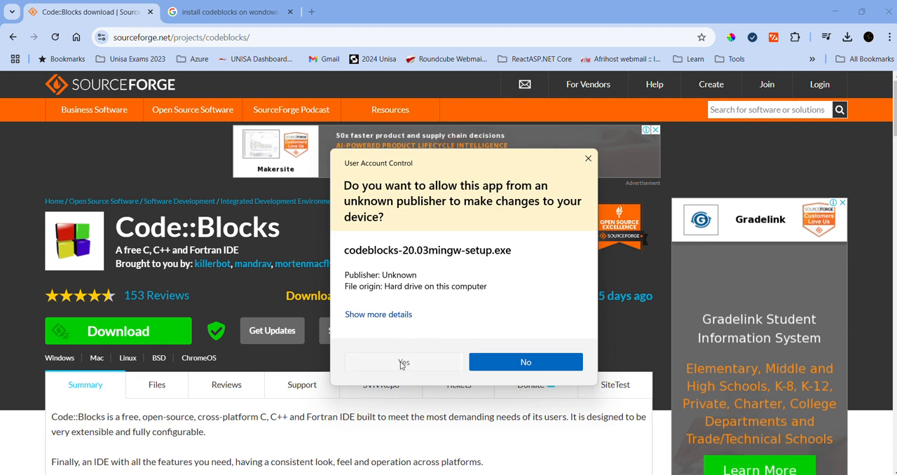
- Allow the setup, accept the license, and install the full component set into C:\Program Files\CodeBlocks
left_click(404, 361)
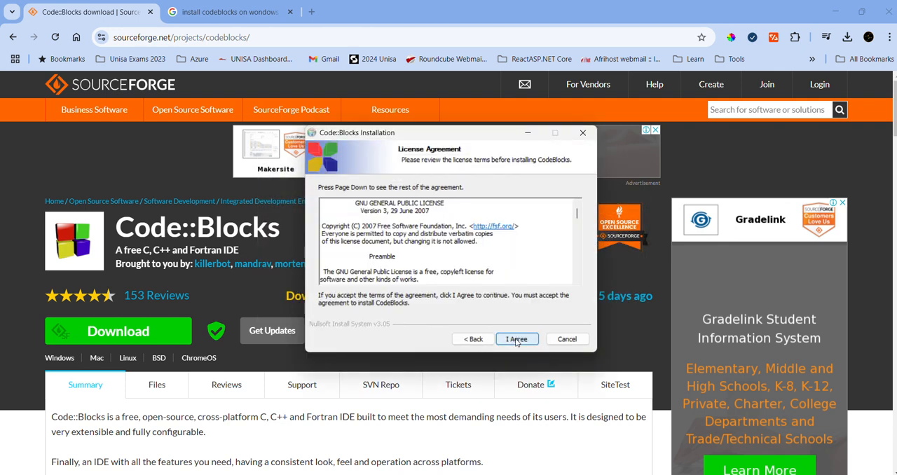
left_click(516, 340)
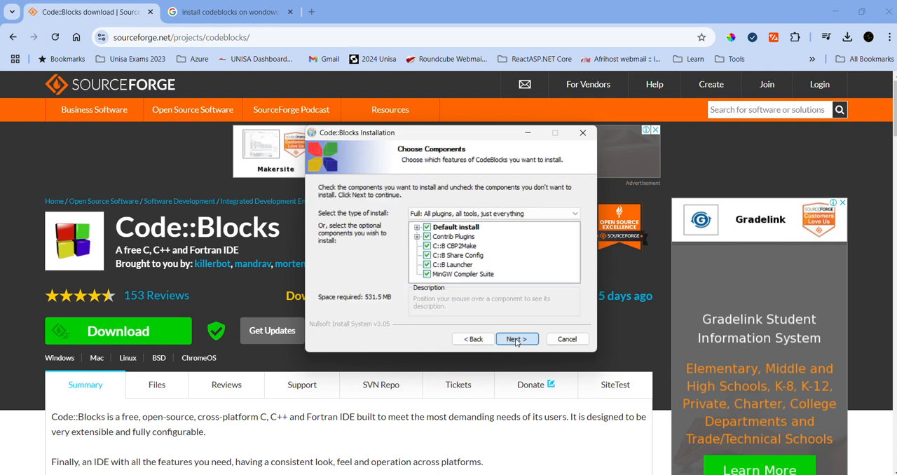
left_click(516, 339)
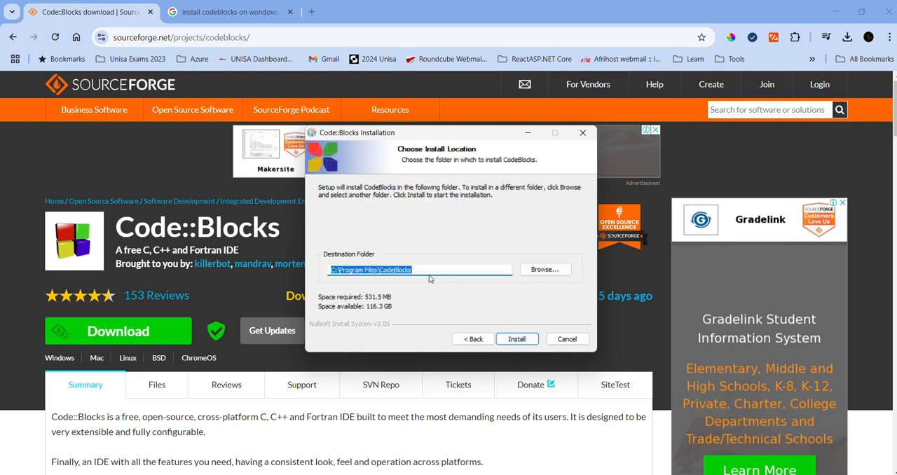
left_click(515, 339)
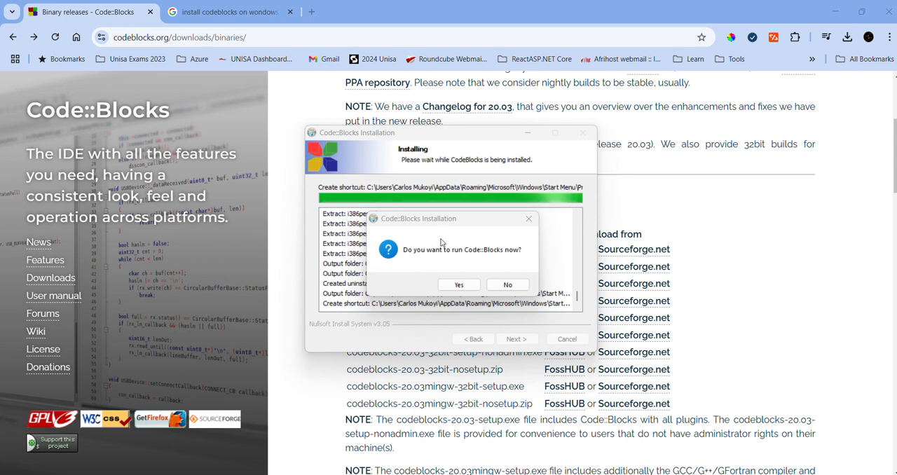
mouse_move(488, 255)
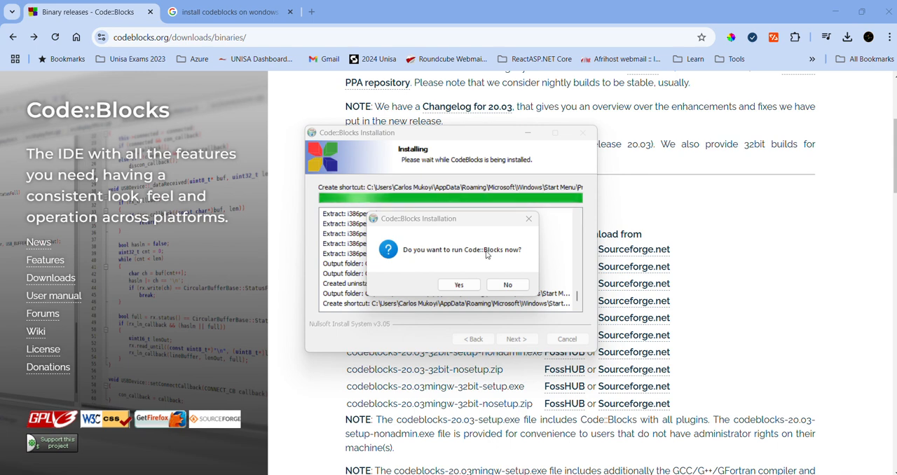
- Decline running Code::Blocks now and finish the completed setup
left_click(507, 284)
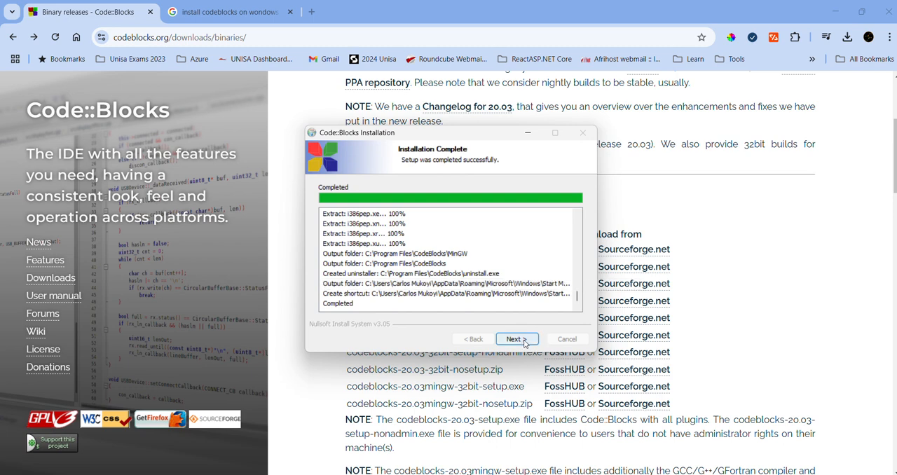
left_click(515, 339)
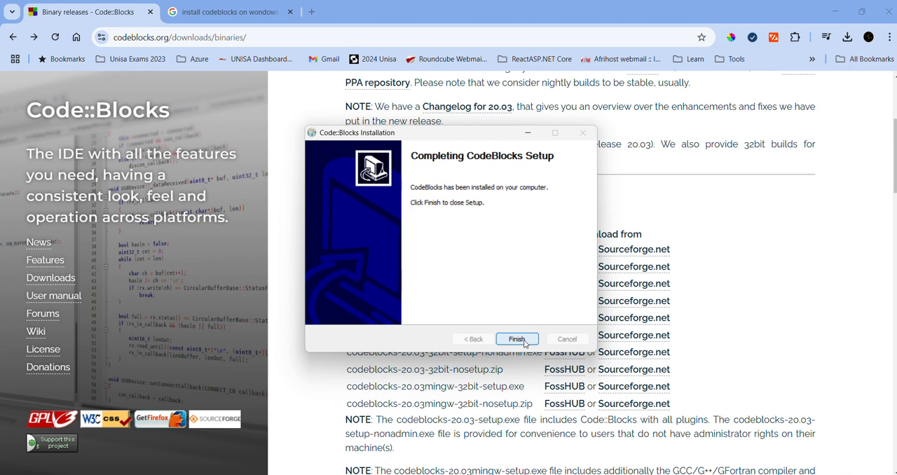
left_click(516, 339)
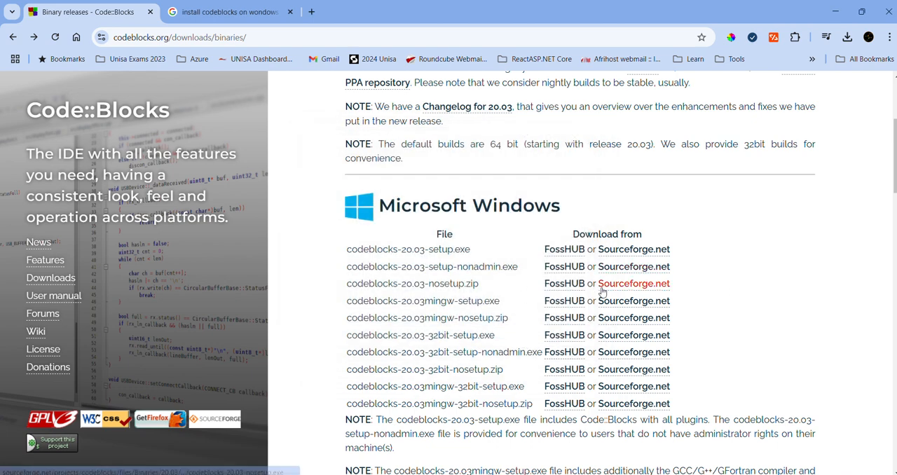
mouse_move(634, 283)
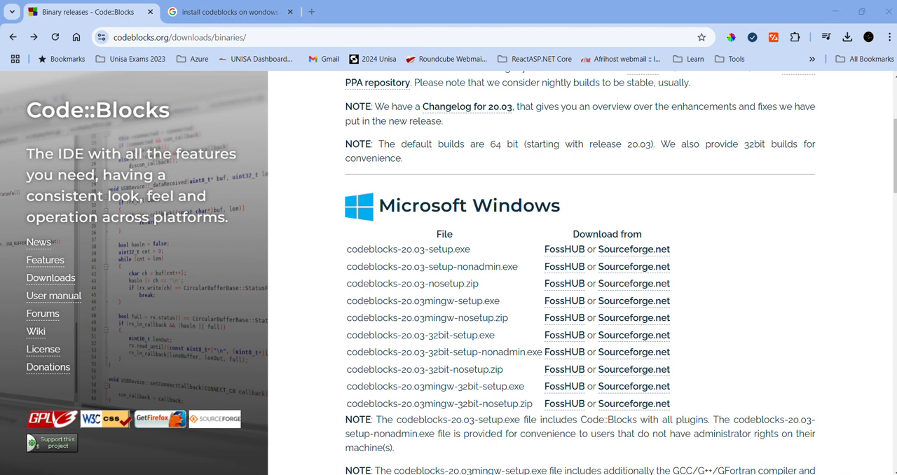
mouse_move(413, 33)
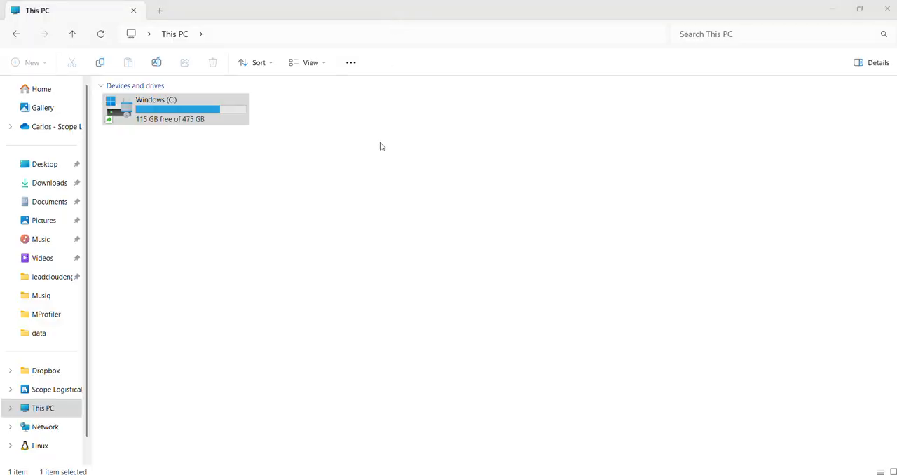
mouse_move(272, 175)
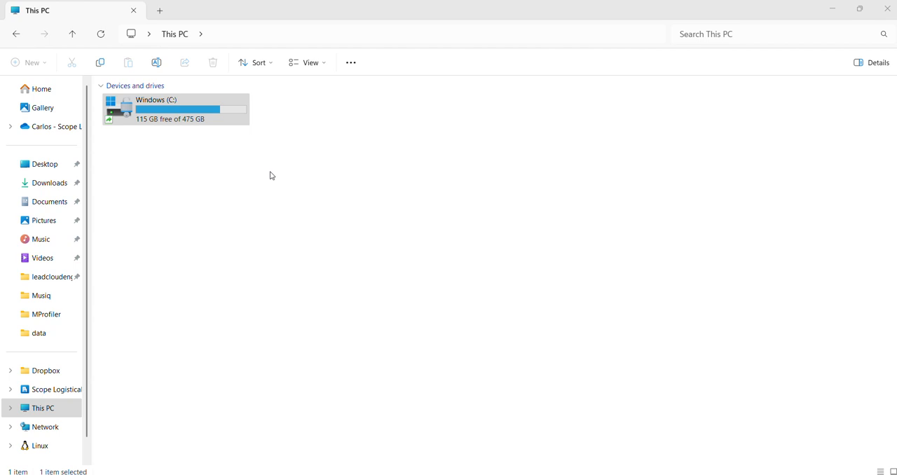
- Navigate from Windows (C:) into C:\Program Files\CodeBlocks\MinGW\bin
left_click(175, 109)
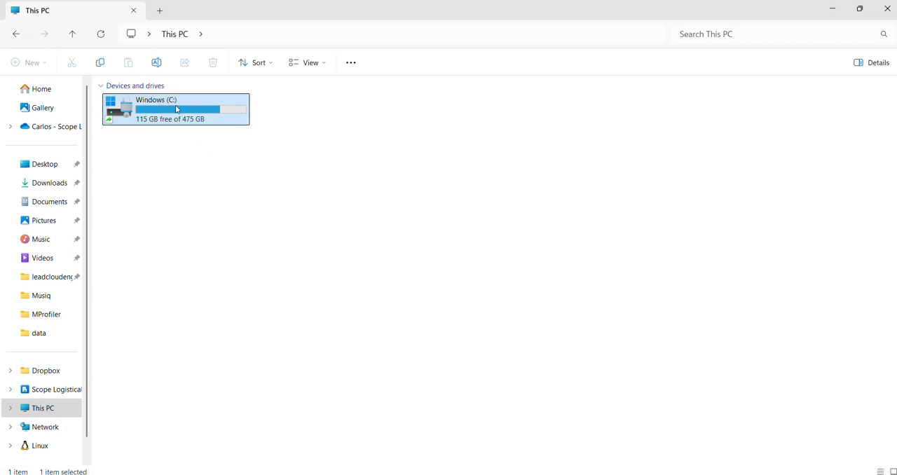
double_click(177, 110)
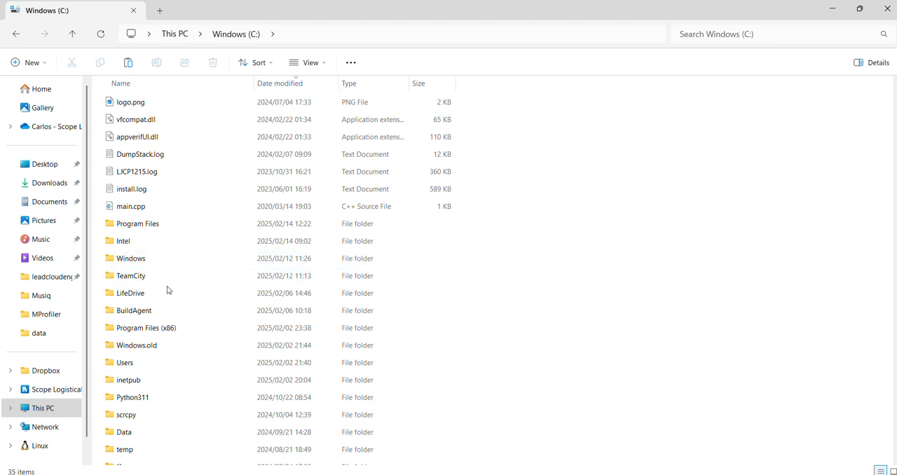
scroll("down", 3)
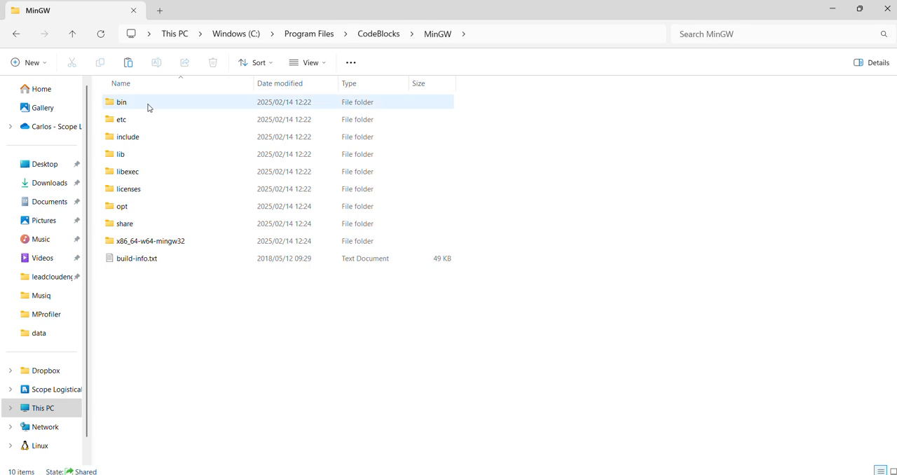
double_click(120, 101)
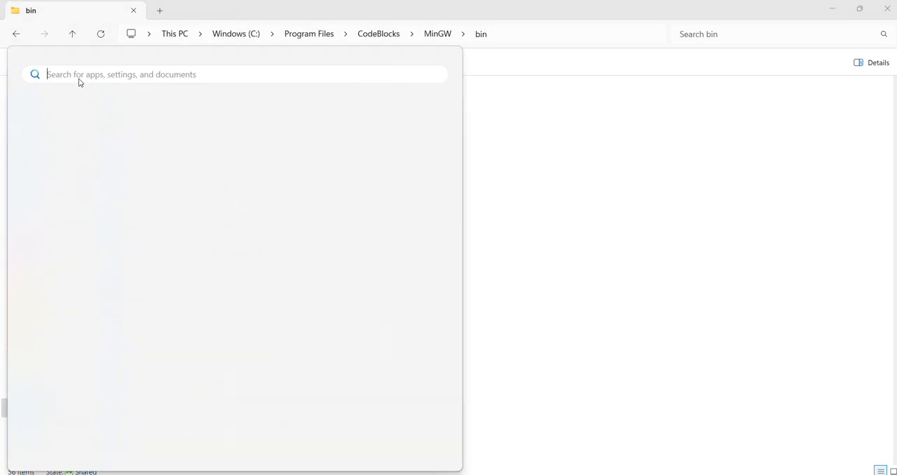
- Confirm the user Path lists C:\Program Files\CodeBlocks\MinGW\bin and save the environment variables
type("en")
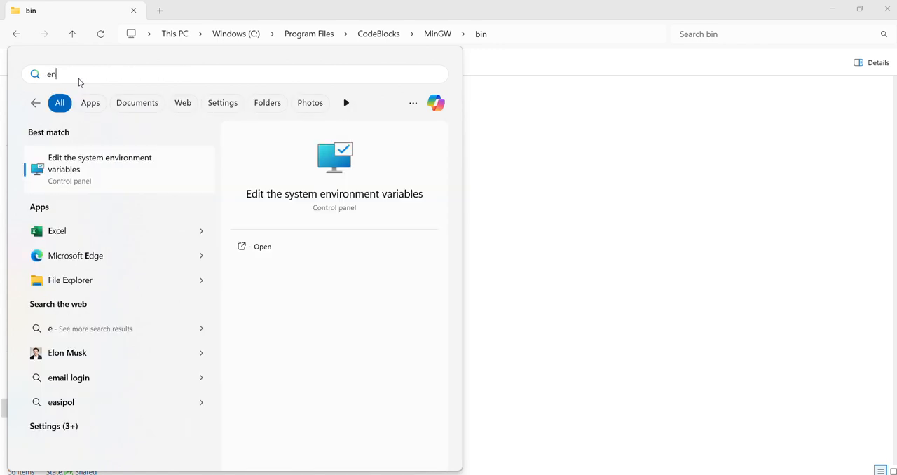
type("n")
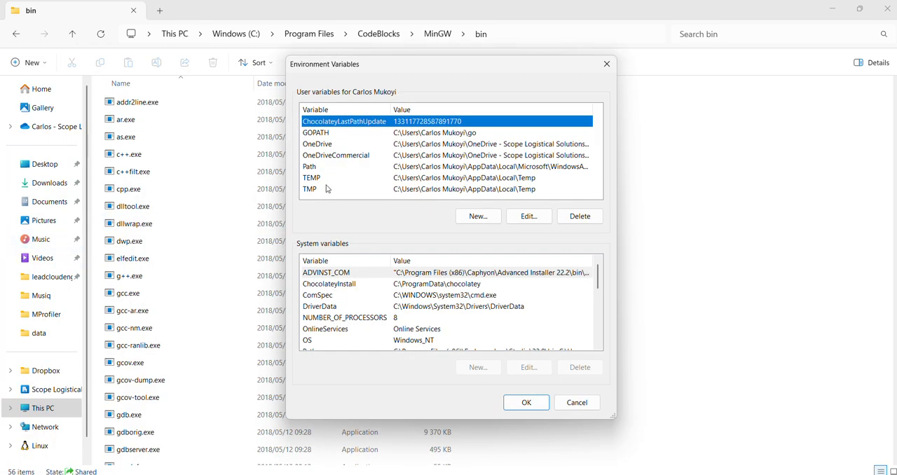
mouse_move(451, 78)
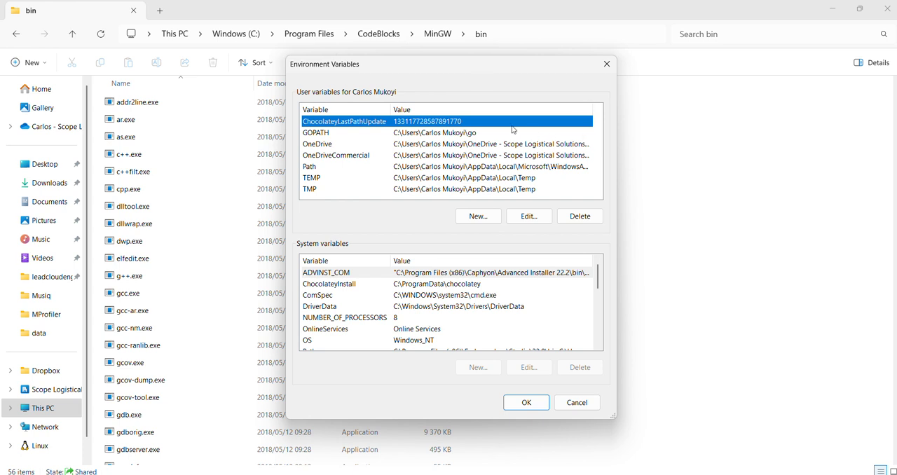
mouse_move(359, 98)
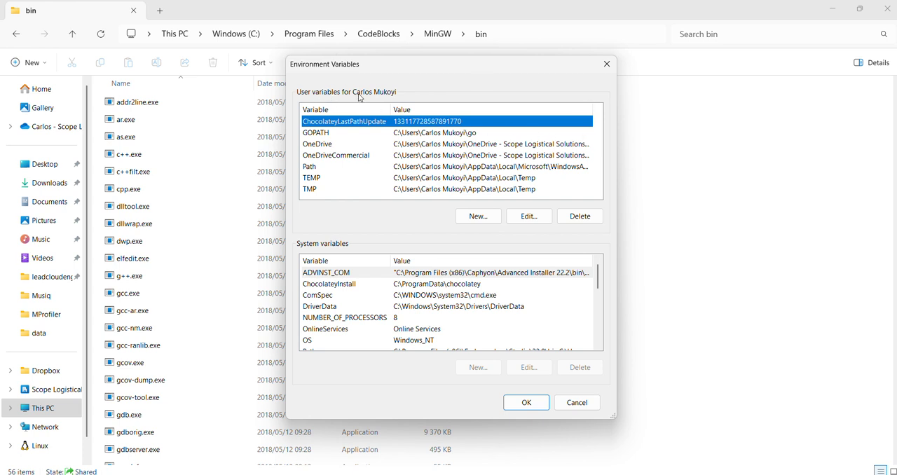
mouse_move(451, 168)
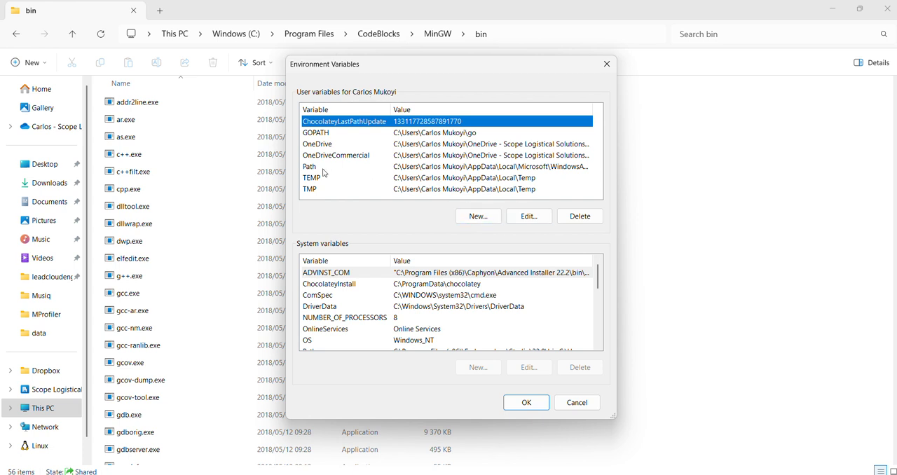
left_click(529, 215)
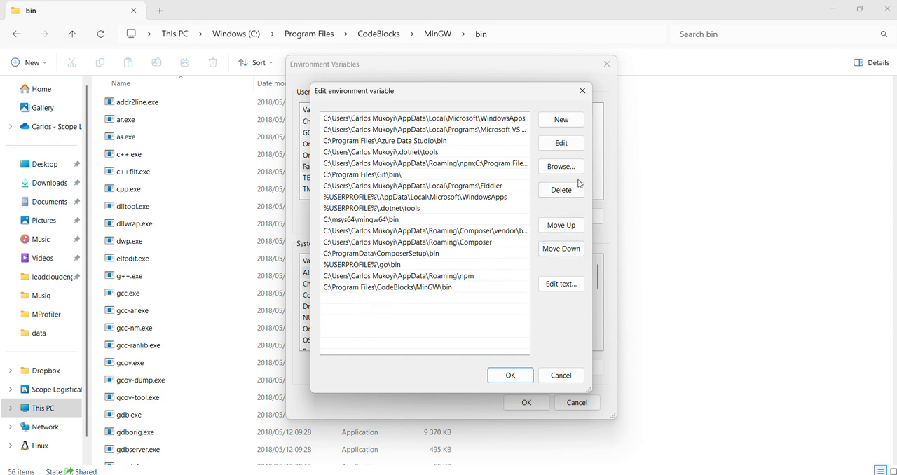
left_click(510, 375)
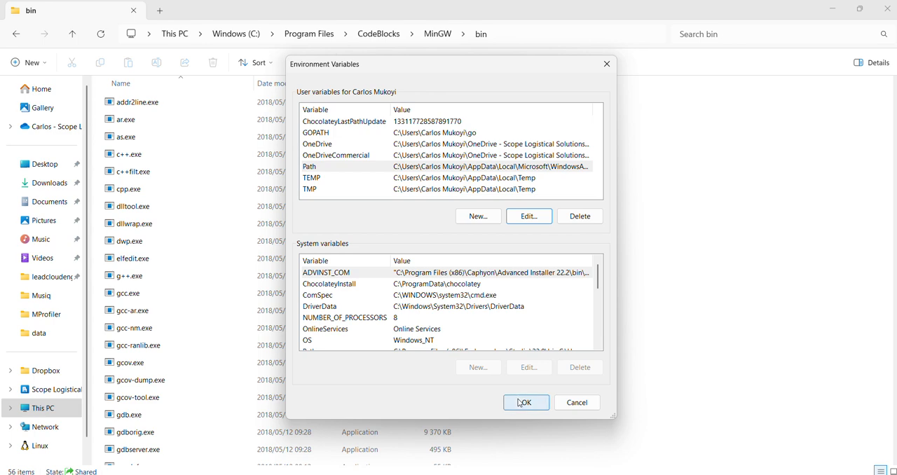
left_click(525, 403)
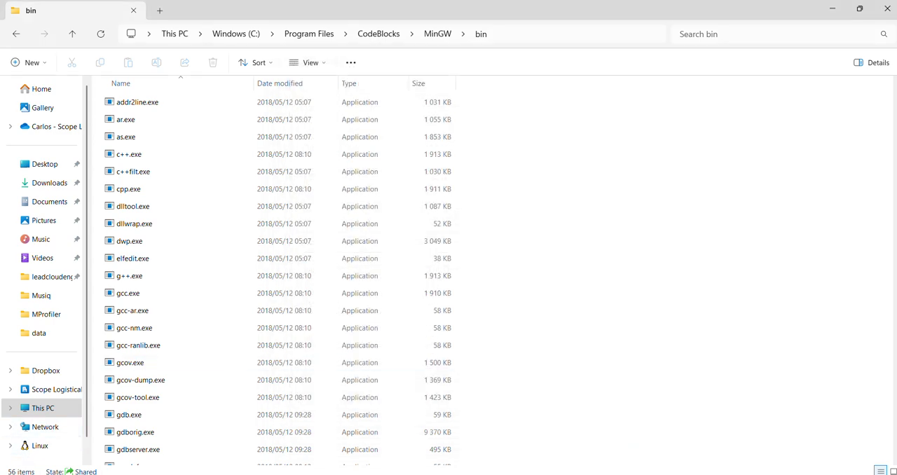
type("e")
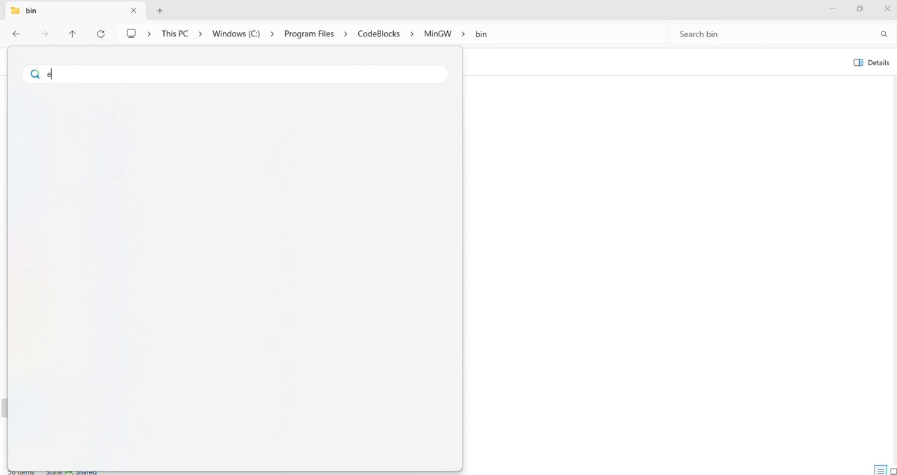
type("nr")
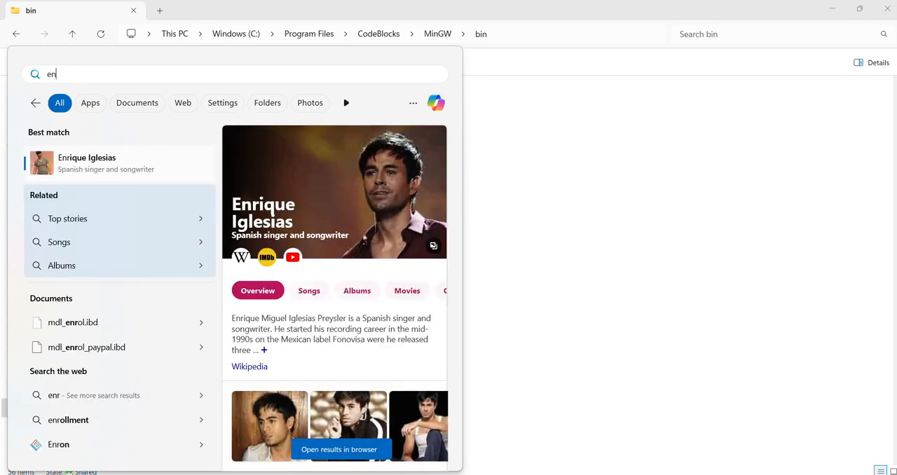
key("Backspace")
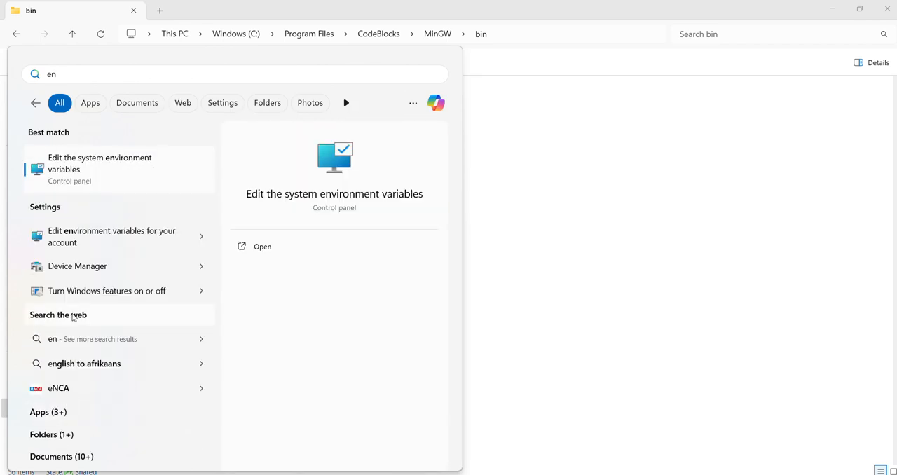
mouse_move(95, 181)
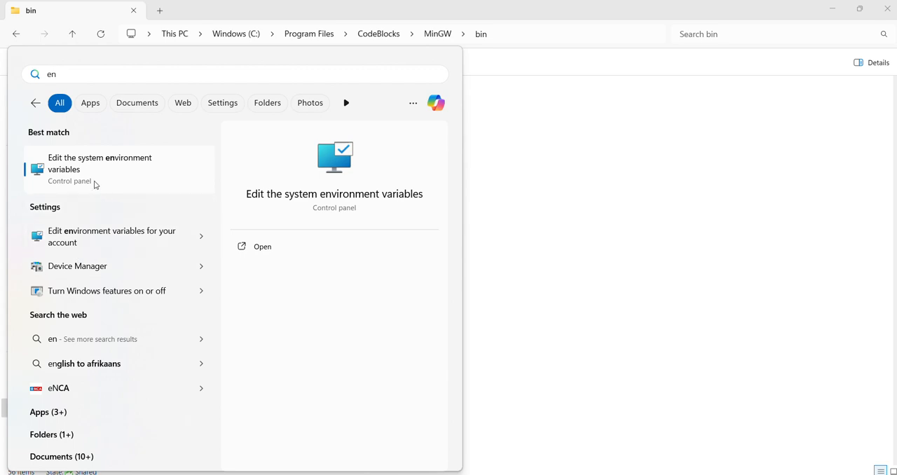
left_click(100, 168)
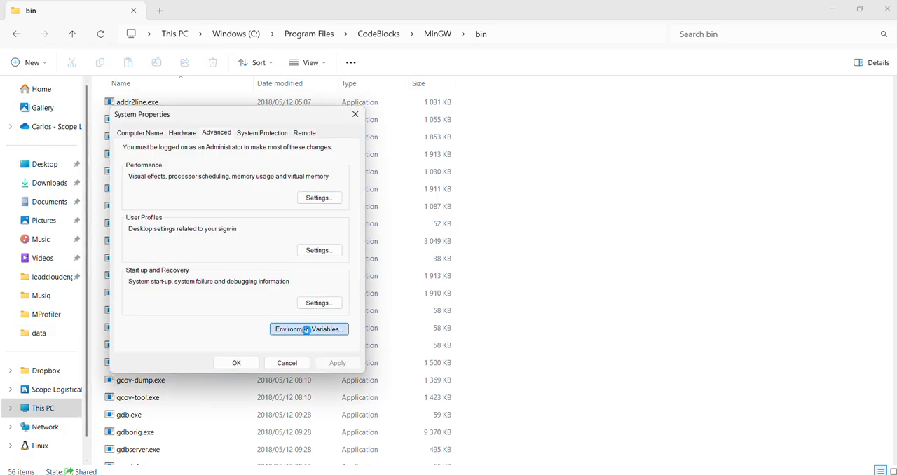
left_click(308, 328)
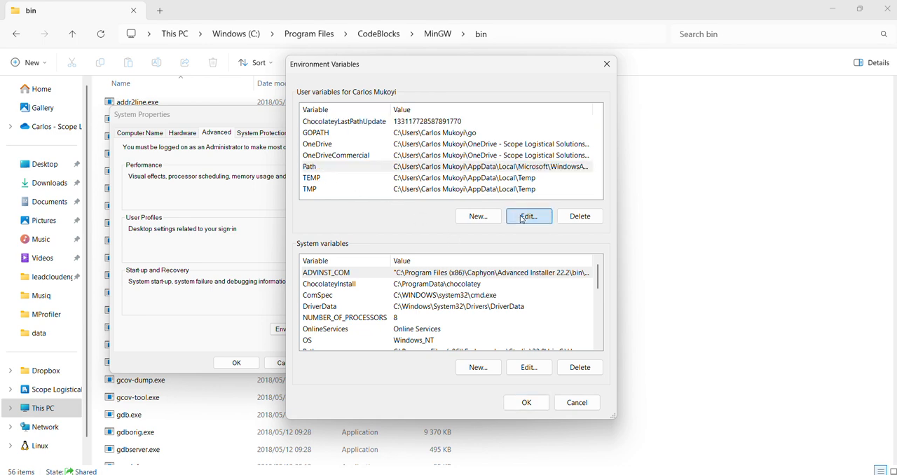
left_click(529, 216)
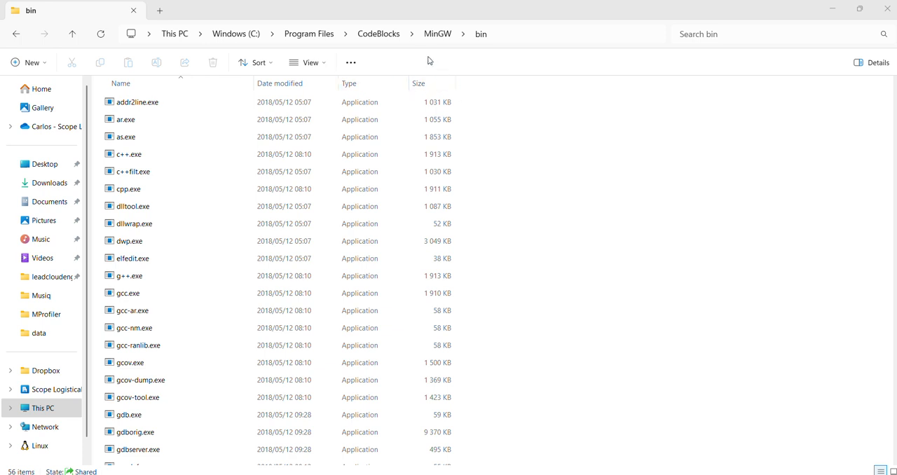
mouse_move(391, 21)
type("gcc --ve")
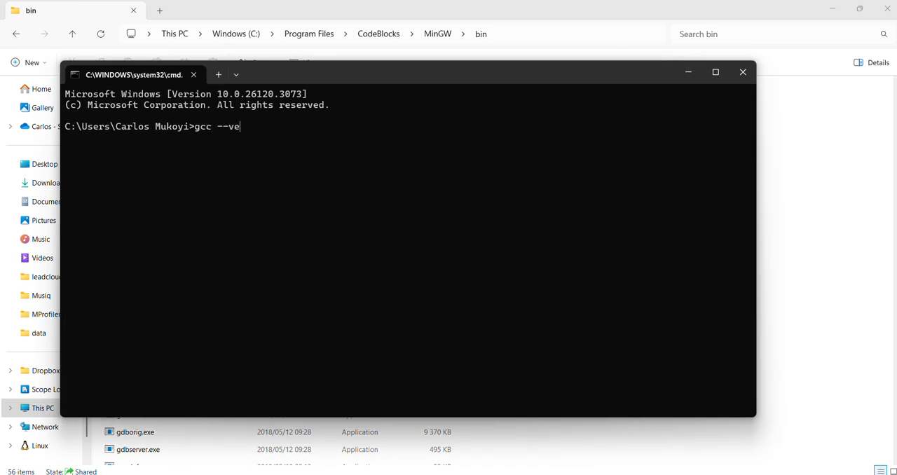
- Run gcc --version to confirm GCC 12.2.0, then start searching for Code::Blocks
type("rsion")
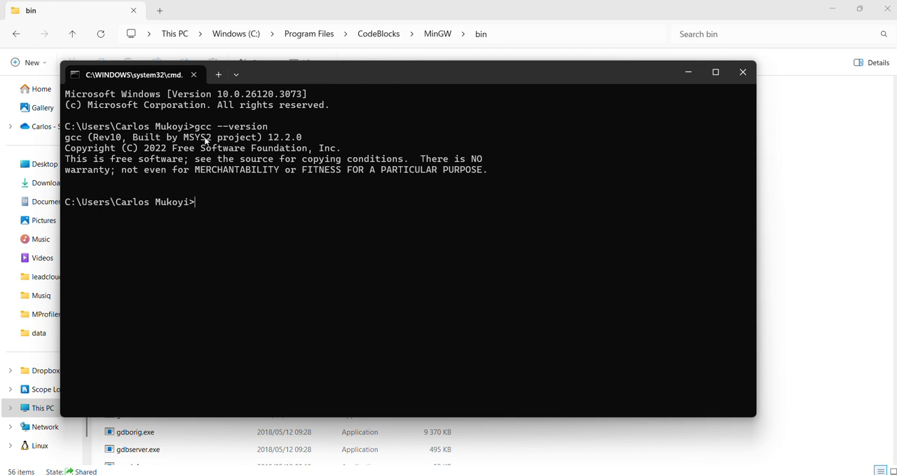
mouse_move(241, 133)
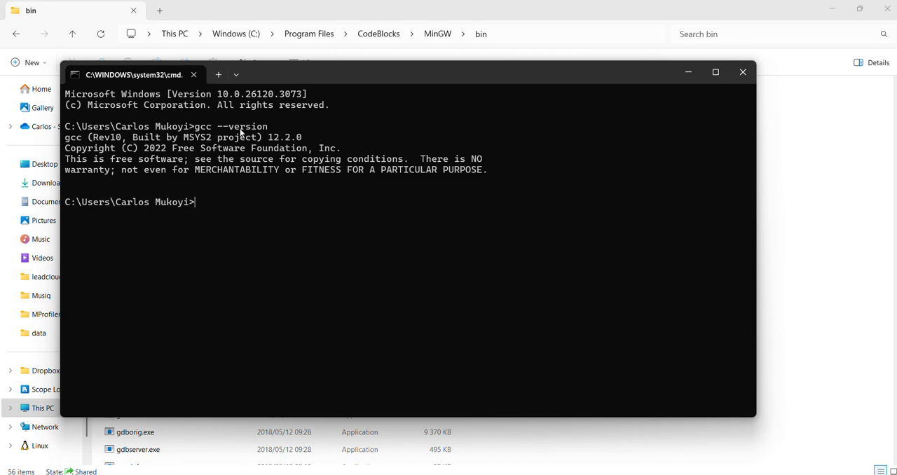
left_click(743, 72)
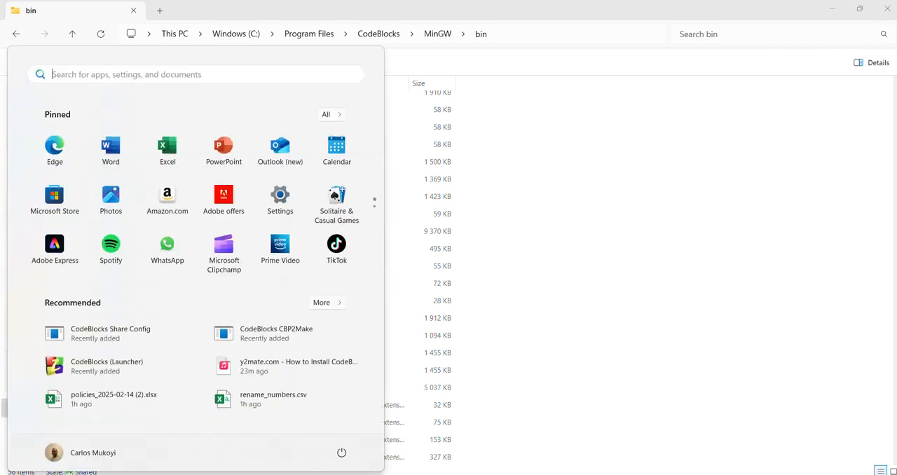
- Launch Code::Blocks 20.03 by searching 'codeBlocks' in the Start menu
type("codeBlocks")
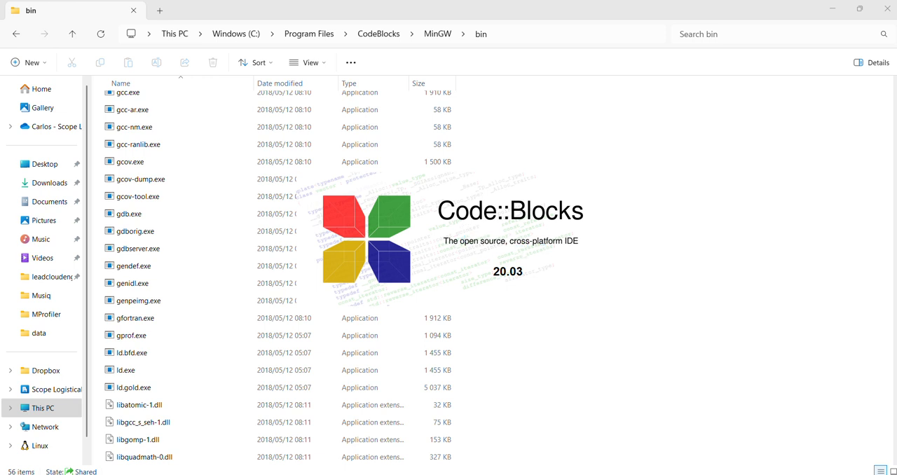
mouse_move(429, 205)
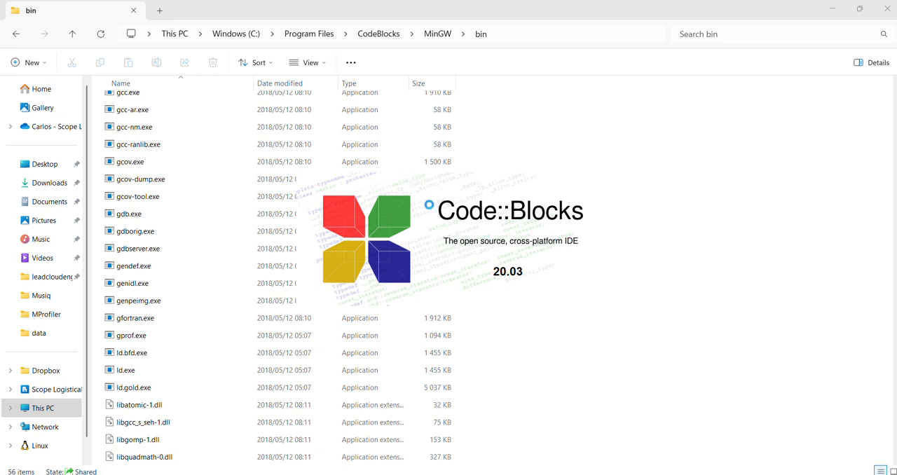
mouse_move(387, 25)
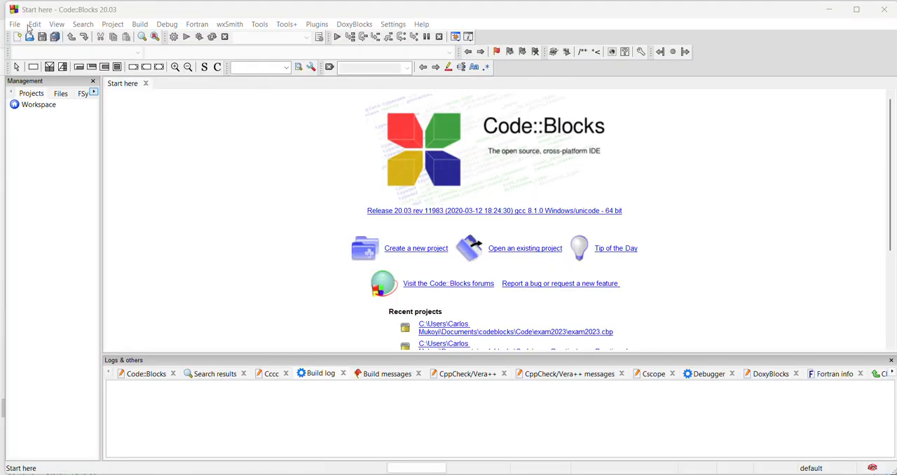
- Start the new-file wizard with the C/C++ source template
left_click(14, 24)
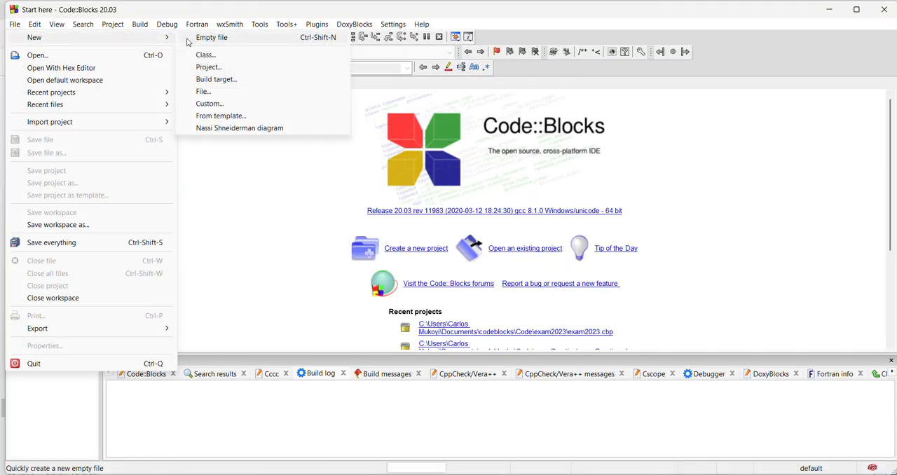
mouse_move(211, 38)
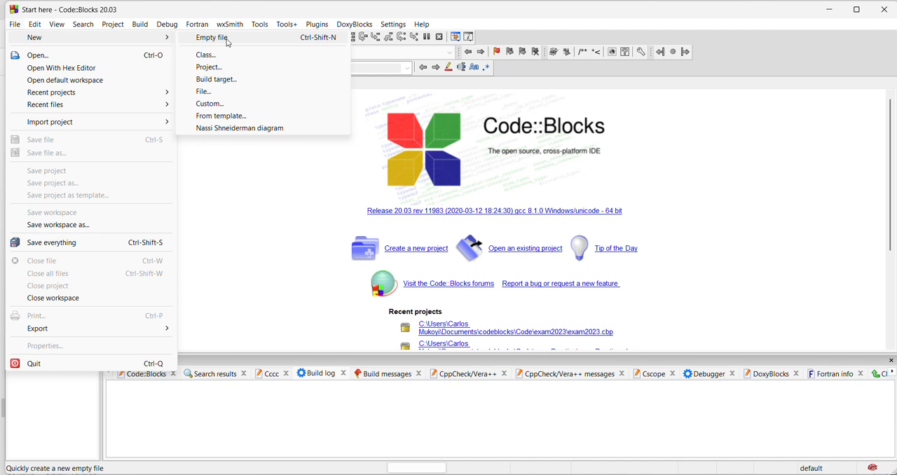
left_click(203, 91)
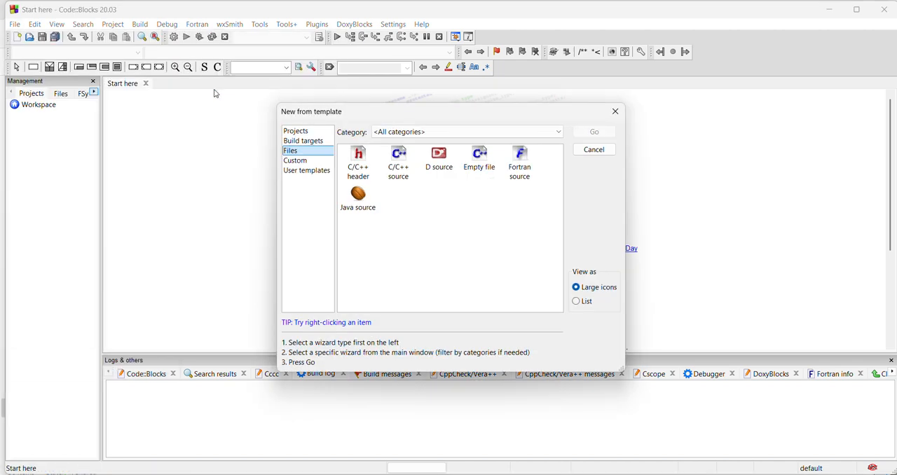
left_click(398, 157)
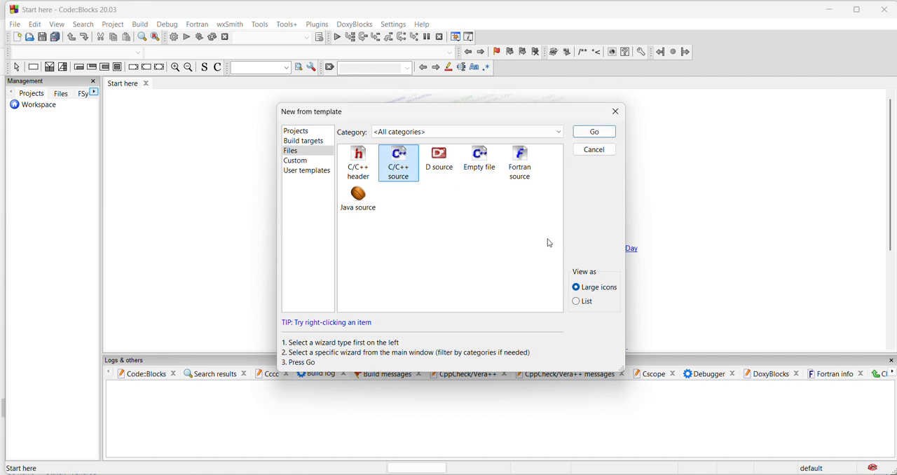
left_click(594, 132)
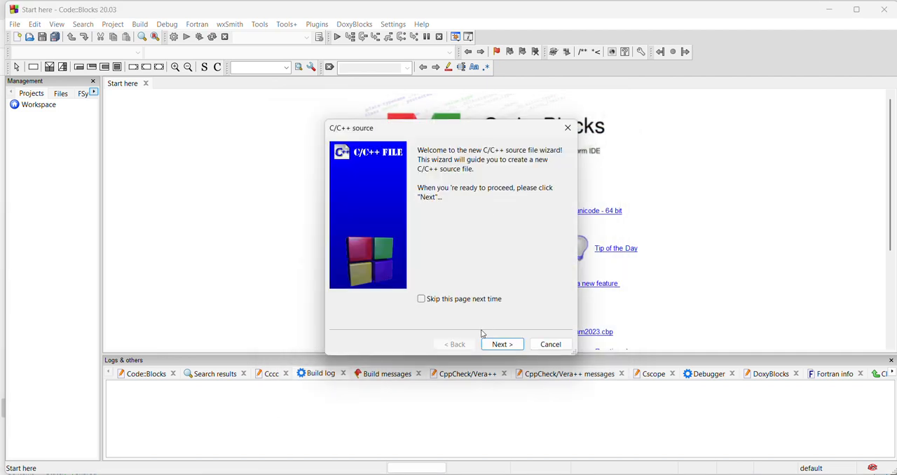
left_click(502, 344)
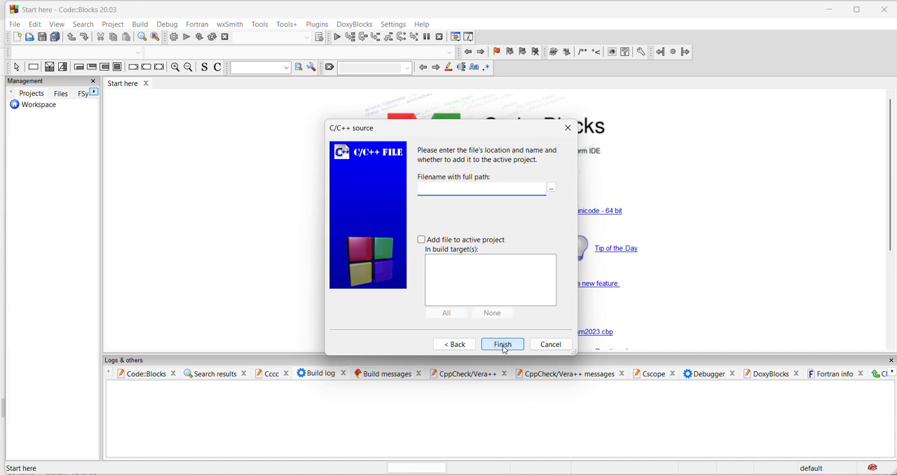
- Name the file Hellocpp.cpp with a full path in Documents and finish creating it
type("Hello")
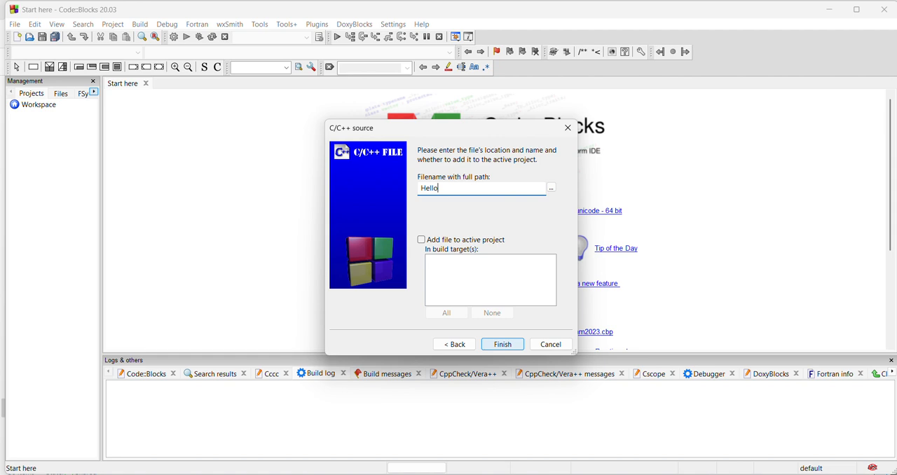
type("cpp")
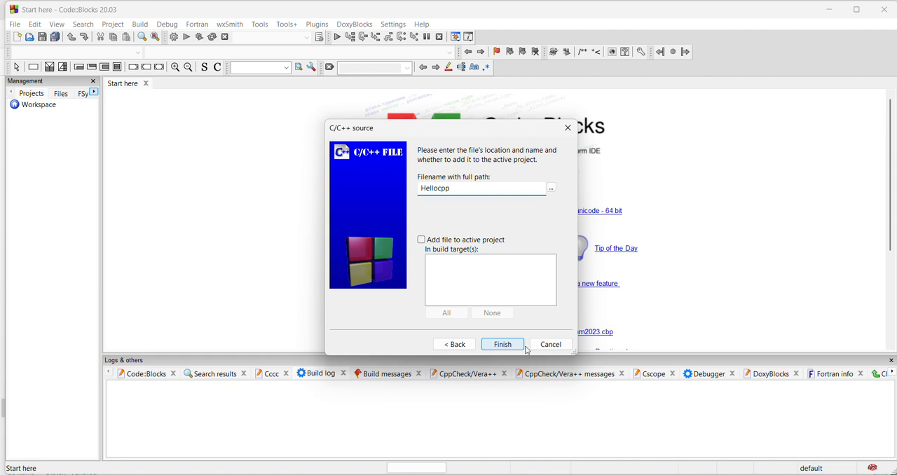
left_click(502, 344)
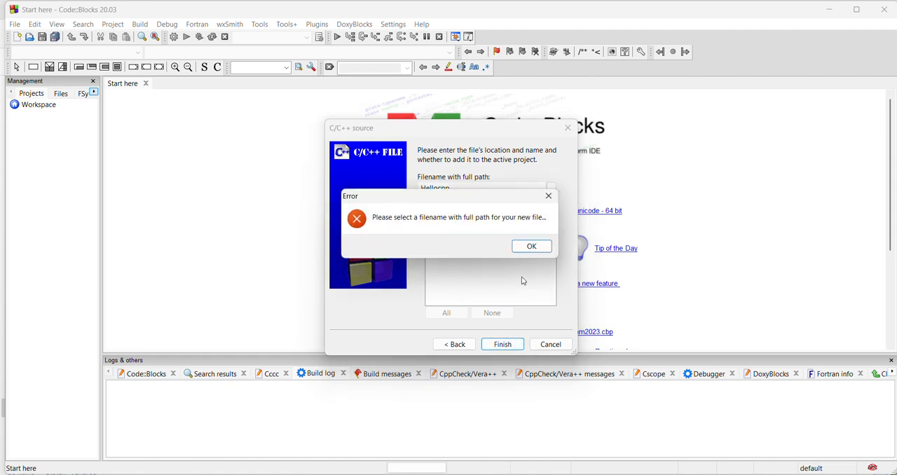
left_click(531, 246)
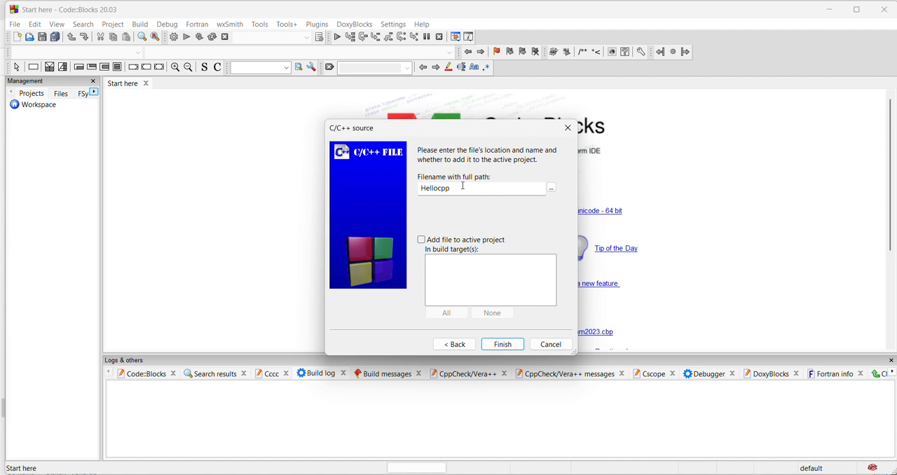
left_click(551, 188)
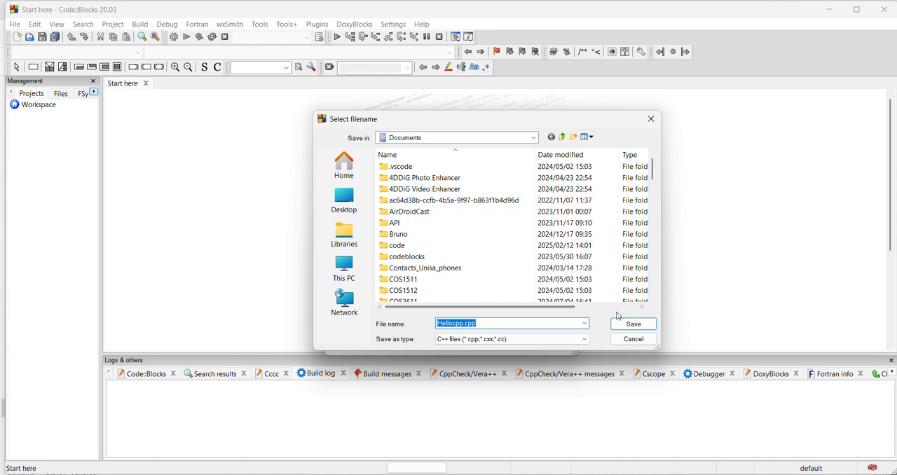
left_click(632, 322)
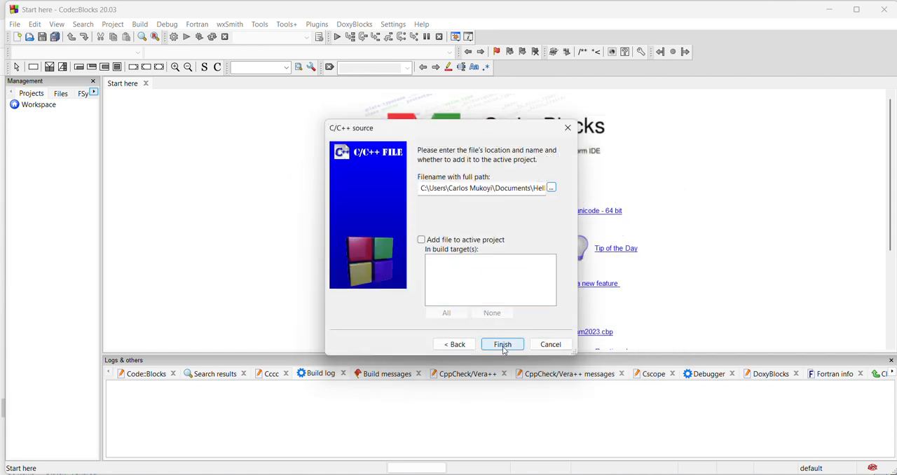
left_click(502, 344)
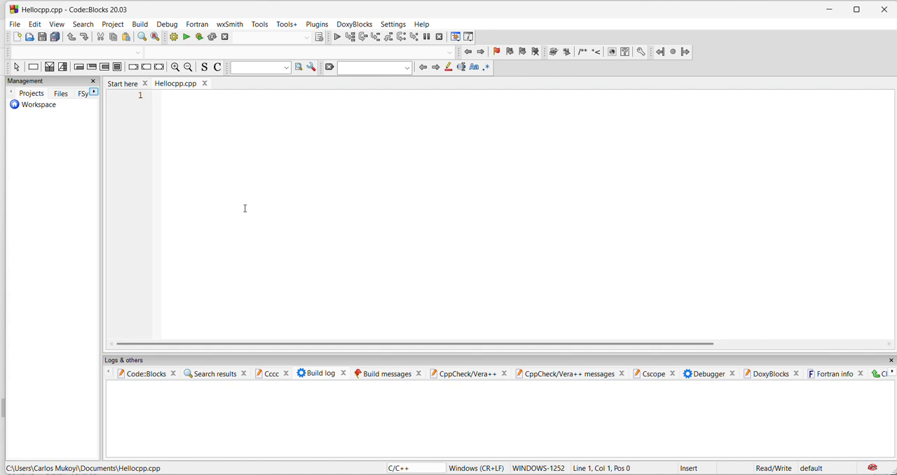
- Write #include <iostream> and using namespace std; at the top of Hellocpp.cpp
type("#")
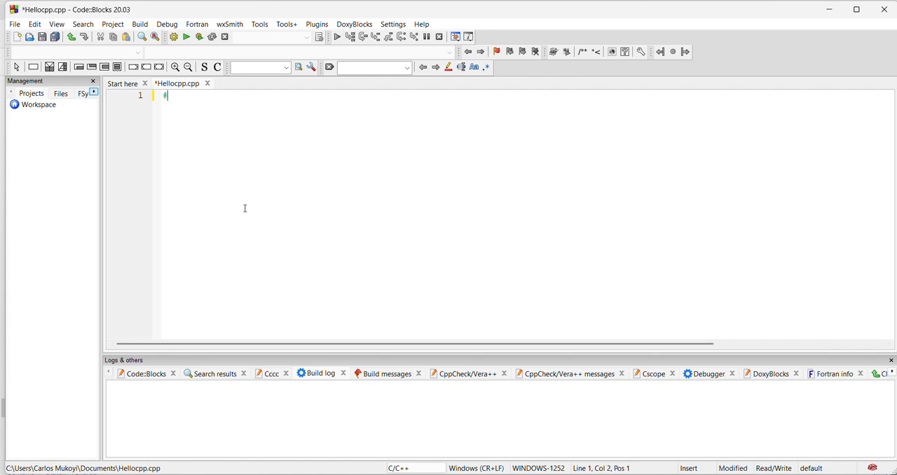
type("include")
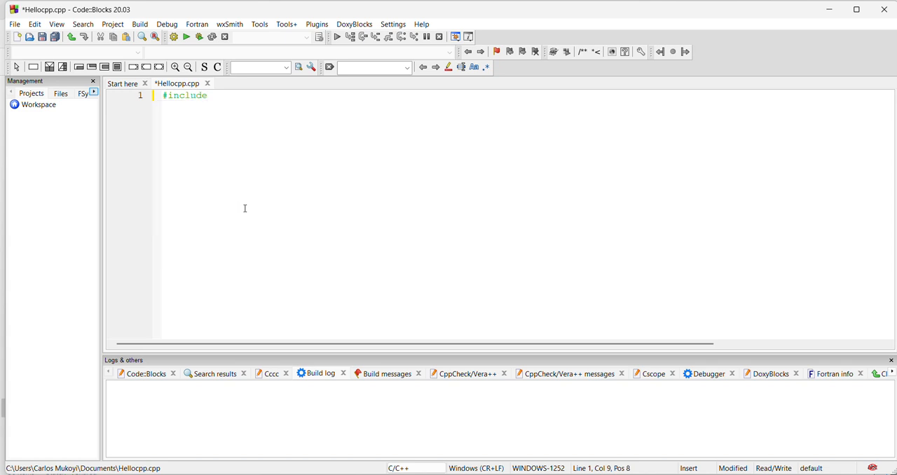
type("<")
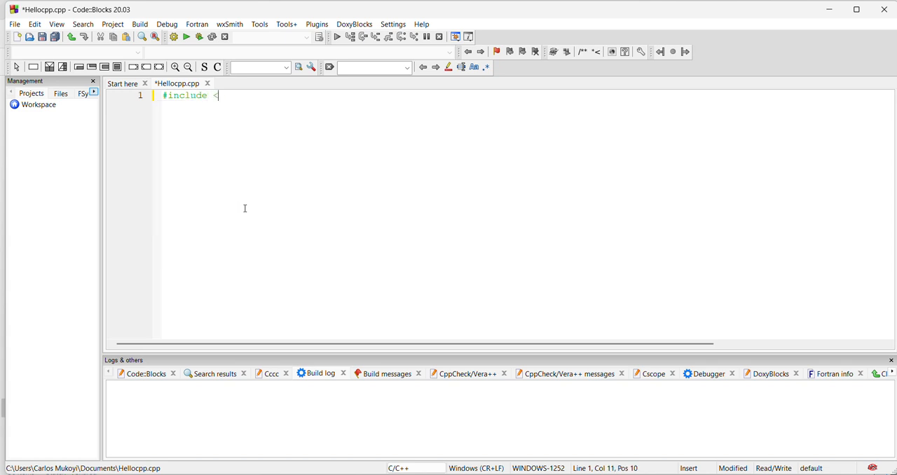
type("iostream>")
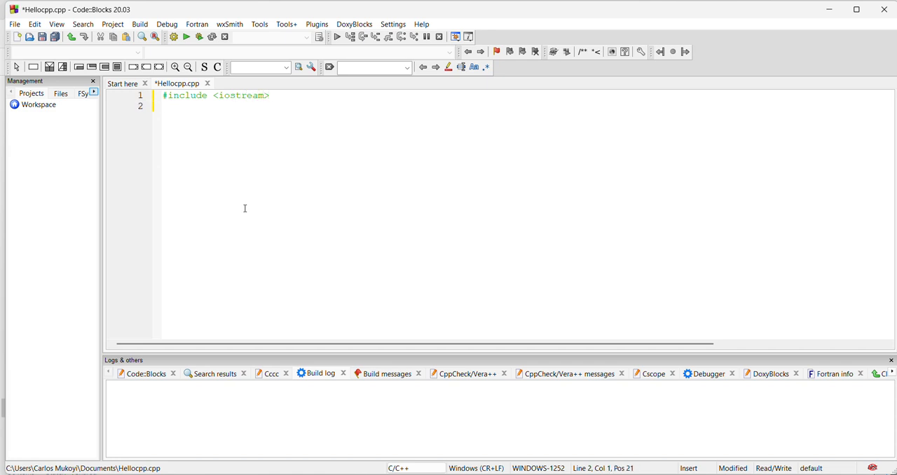
type("using")
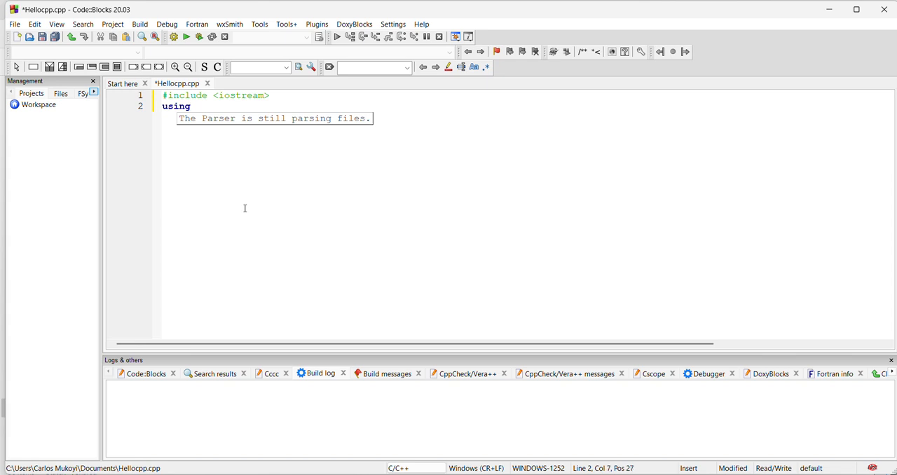
type("namesp")
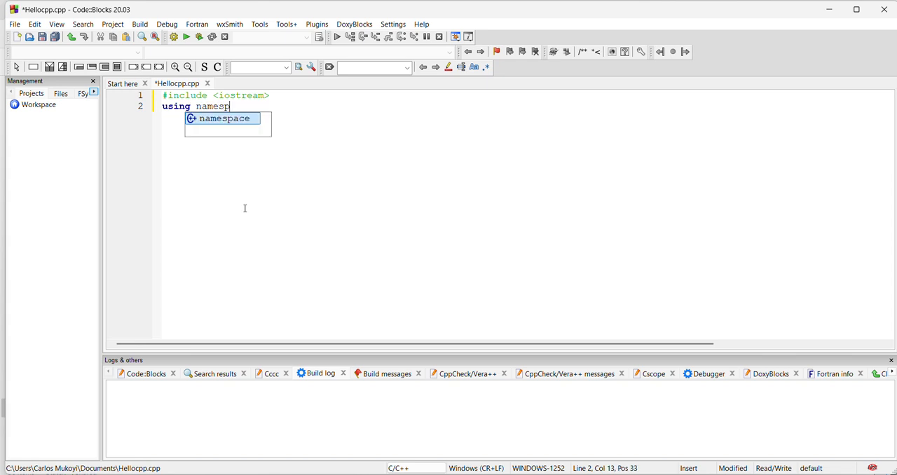
key("Tab")
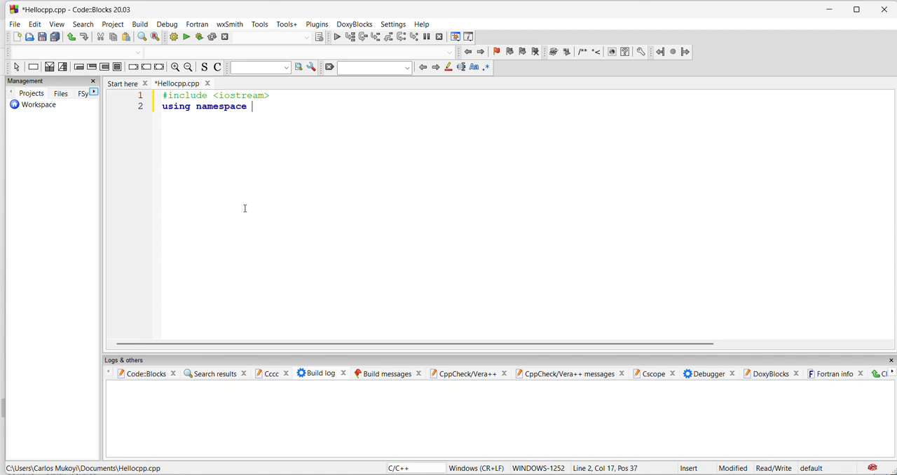
type("std")
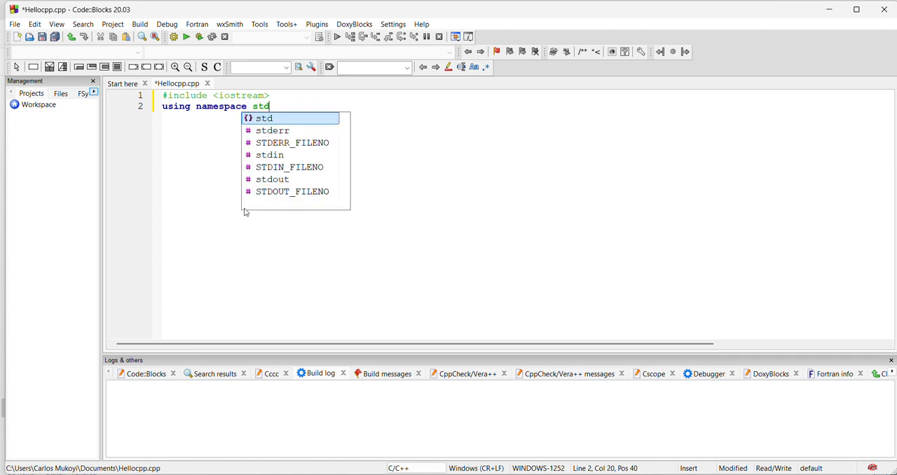
type(";")
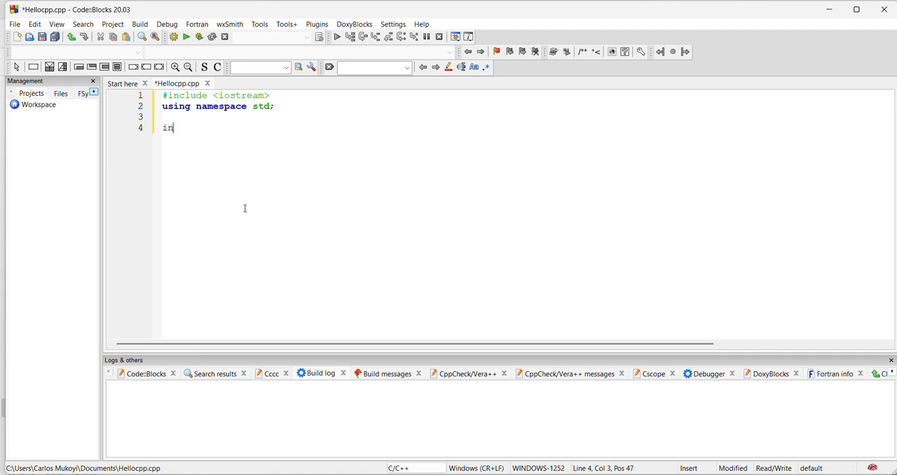
- Write int main with cout << "Welcome to c++"; and return 0;
type("t main(){")
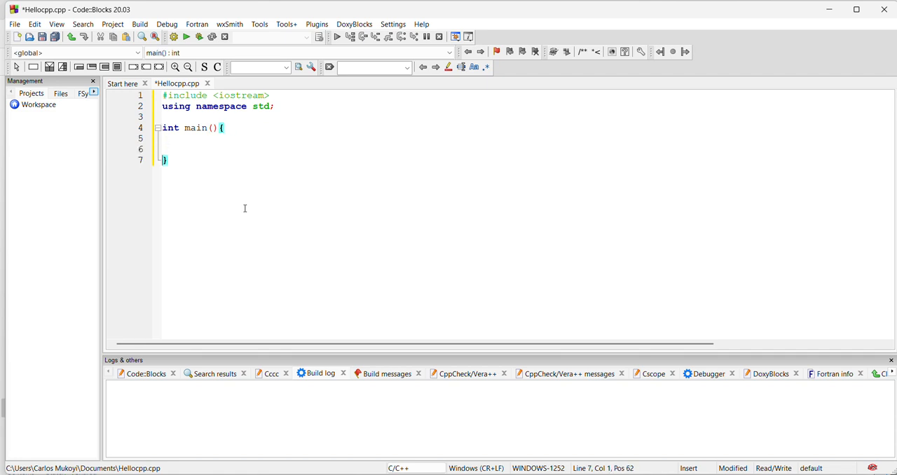
type("c")
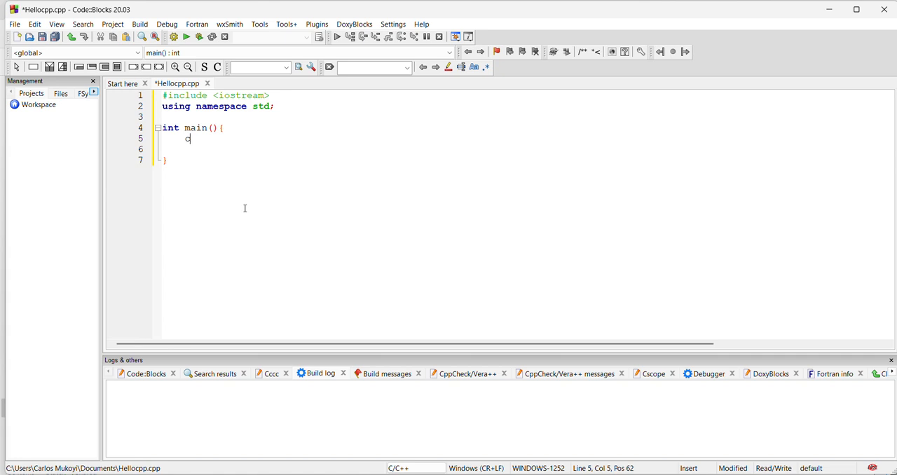
type("out")
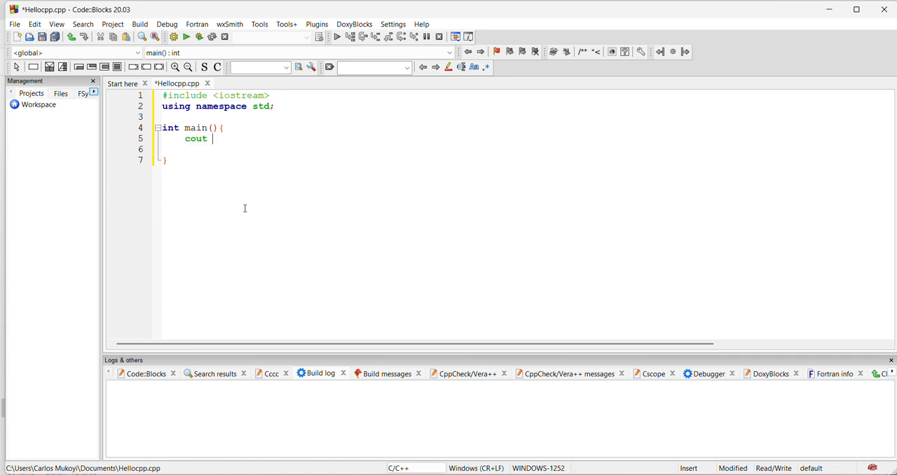
type("<< \"\"")
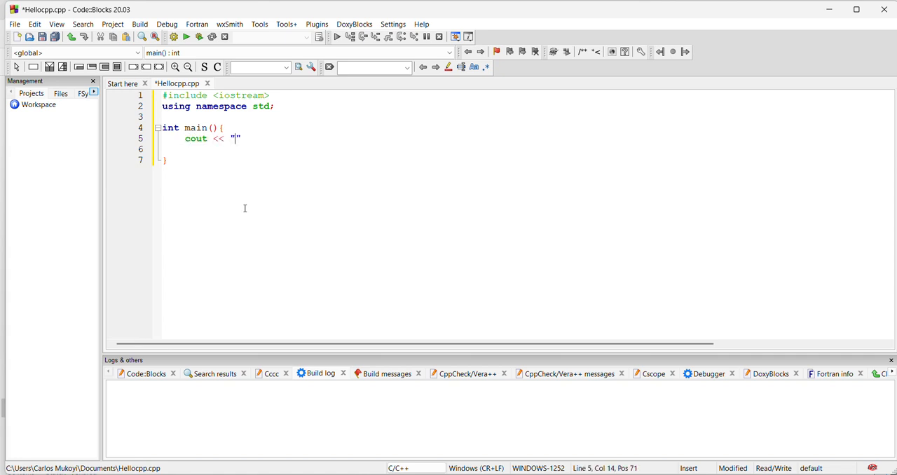
type("Wel")
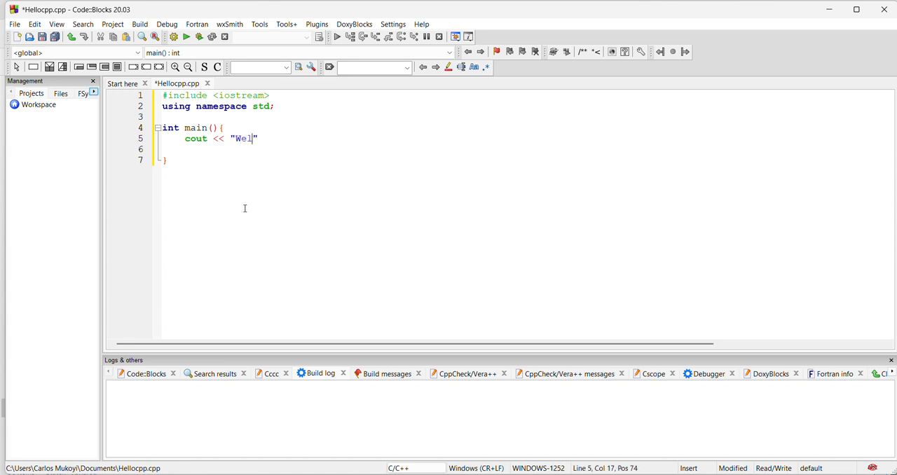
type("come to")
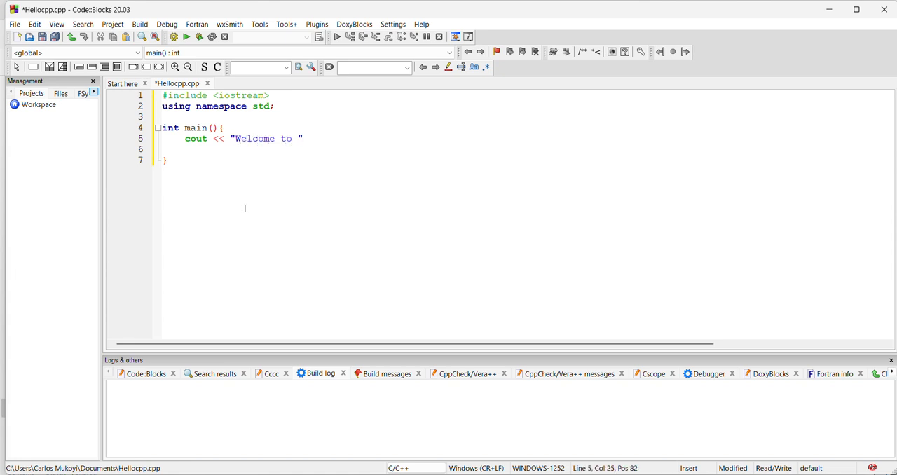
type("c++\"")
type("ret")
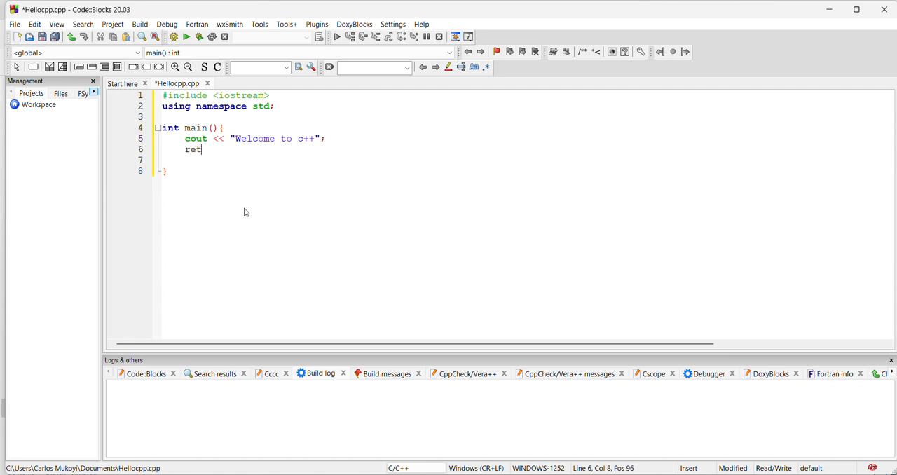
type("urn")
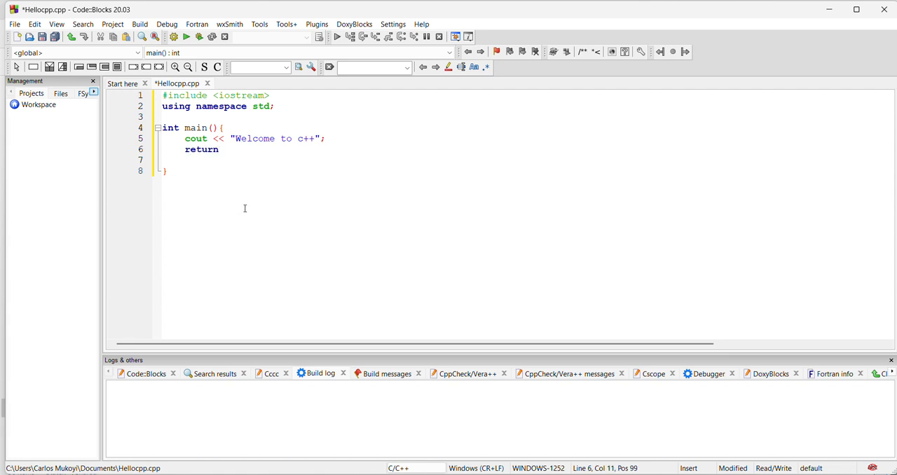
type("0;")
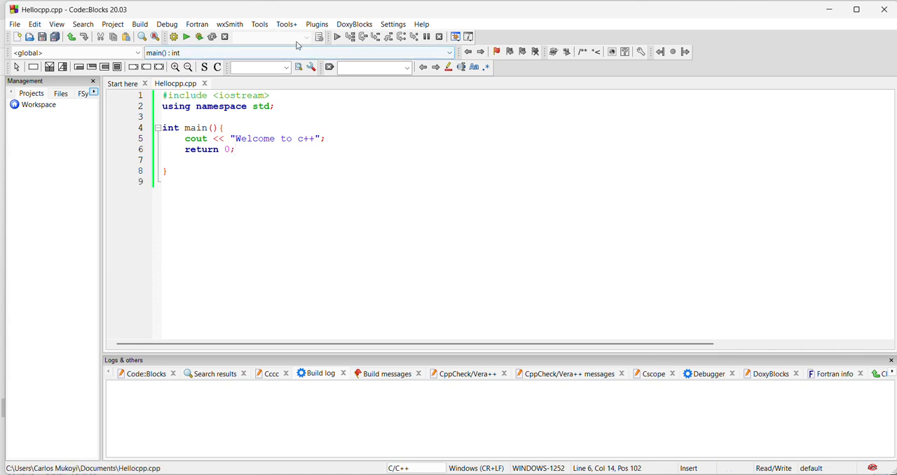
- Build and run Hellocpp.cpp, view the printed 'Welcome to c++', and close the console
left_click(187, 37)
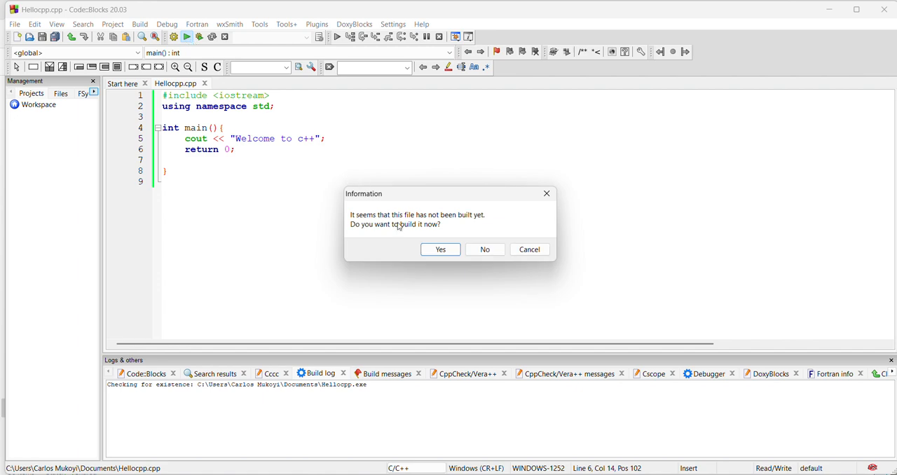
left_click(440, 250)
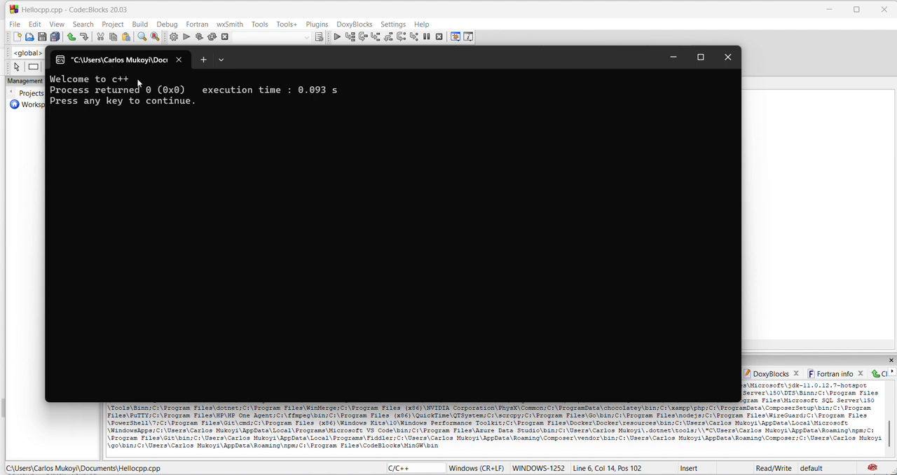
double_click(91, 79)
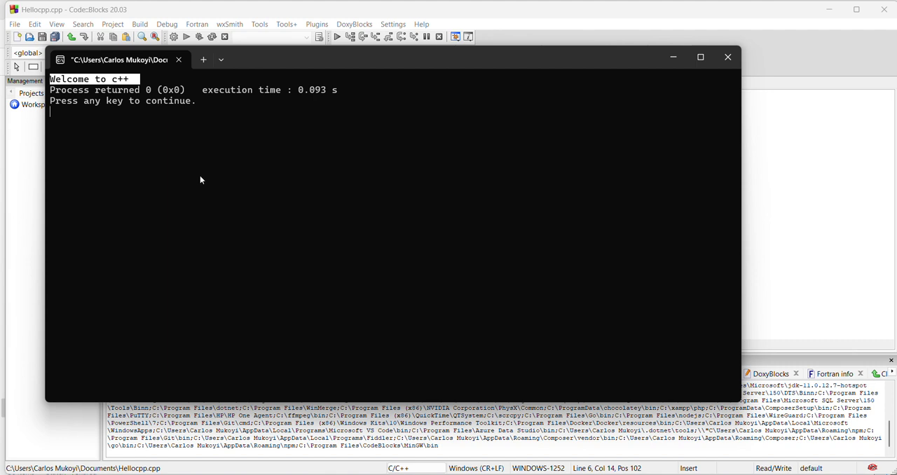
mouse_move(729, 58)
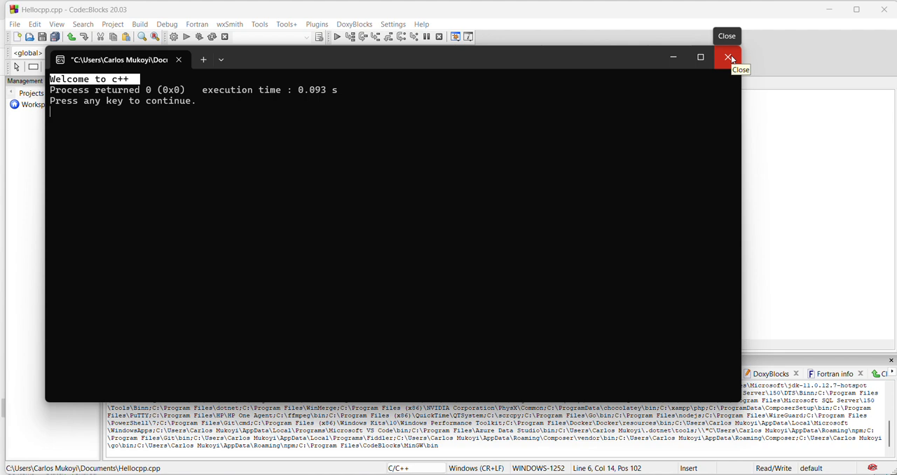
left_click(728, 57)
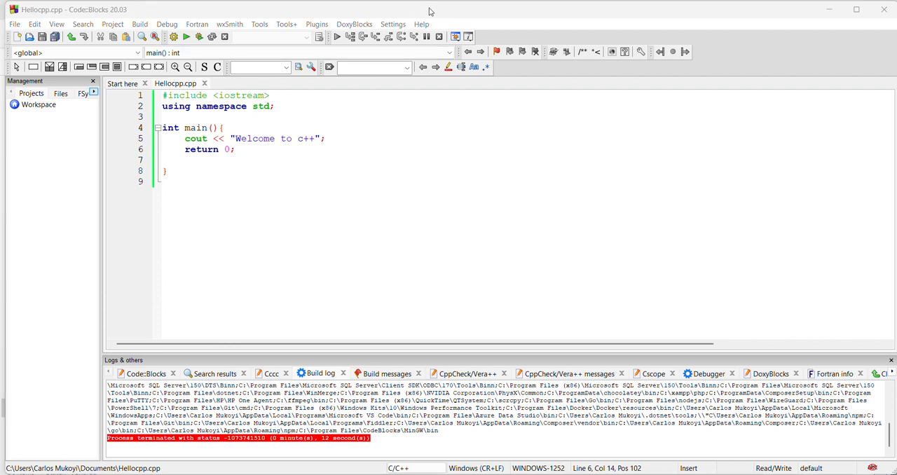
mouse_move(311, 36)
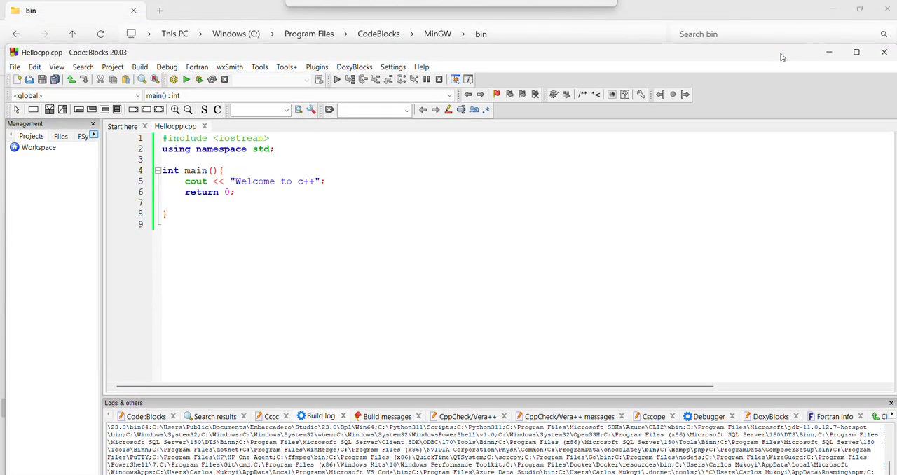
left_click(393, 64)
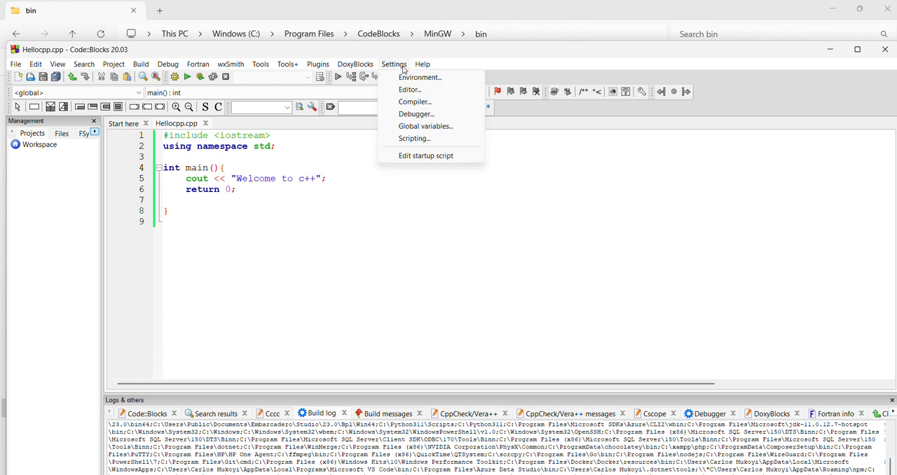
mouse_move(406, 105)
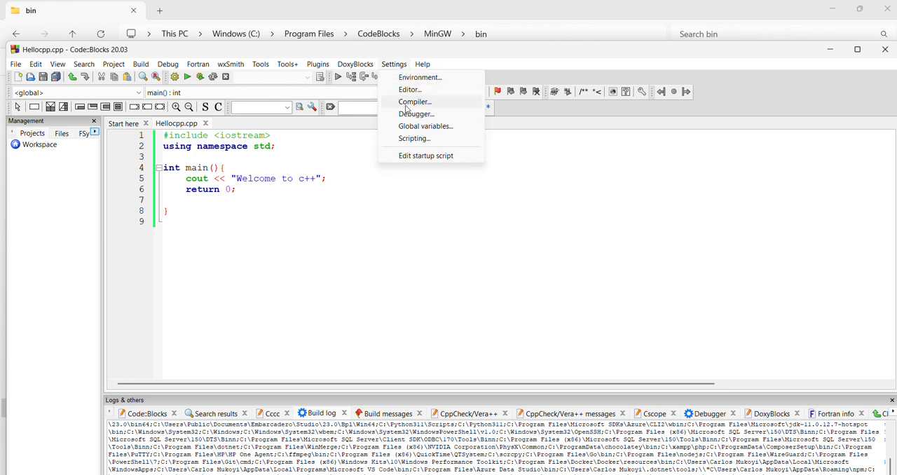
left_click(415, 101)
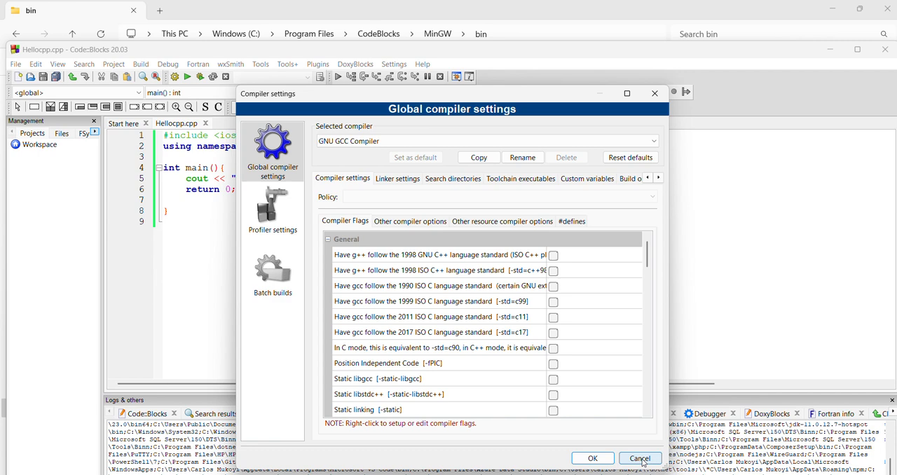
left_click(640, 457)
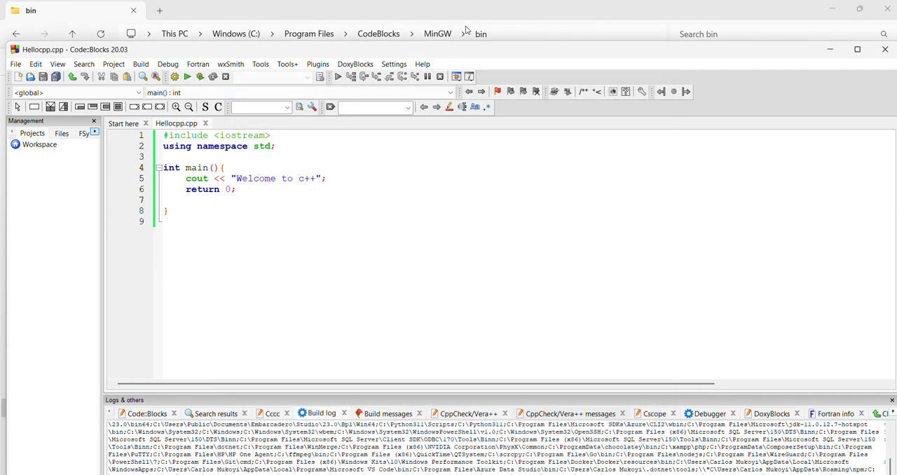